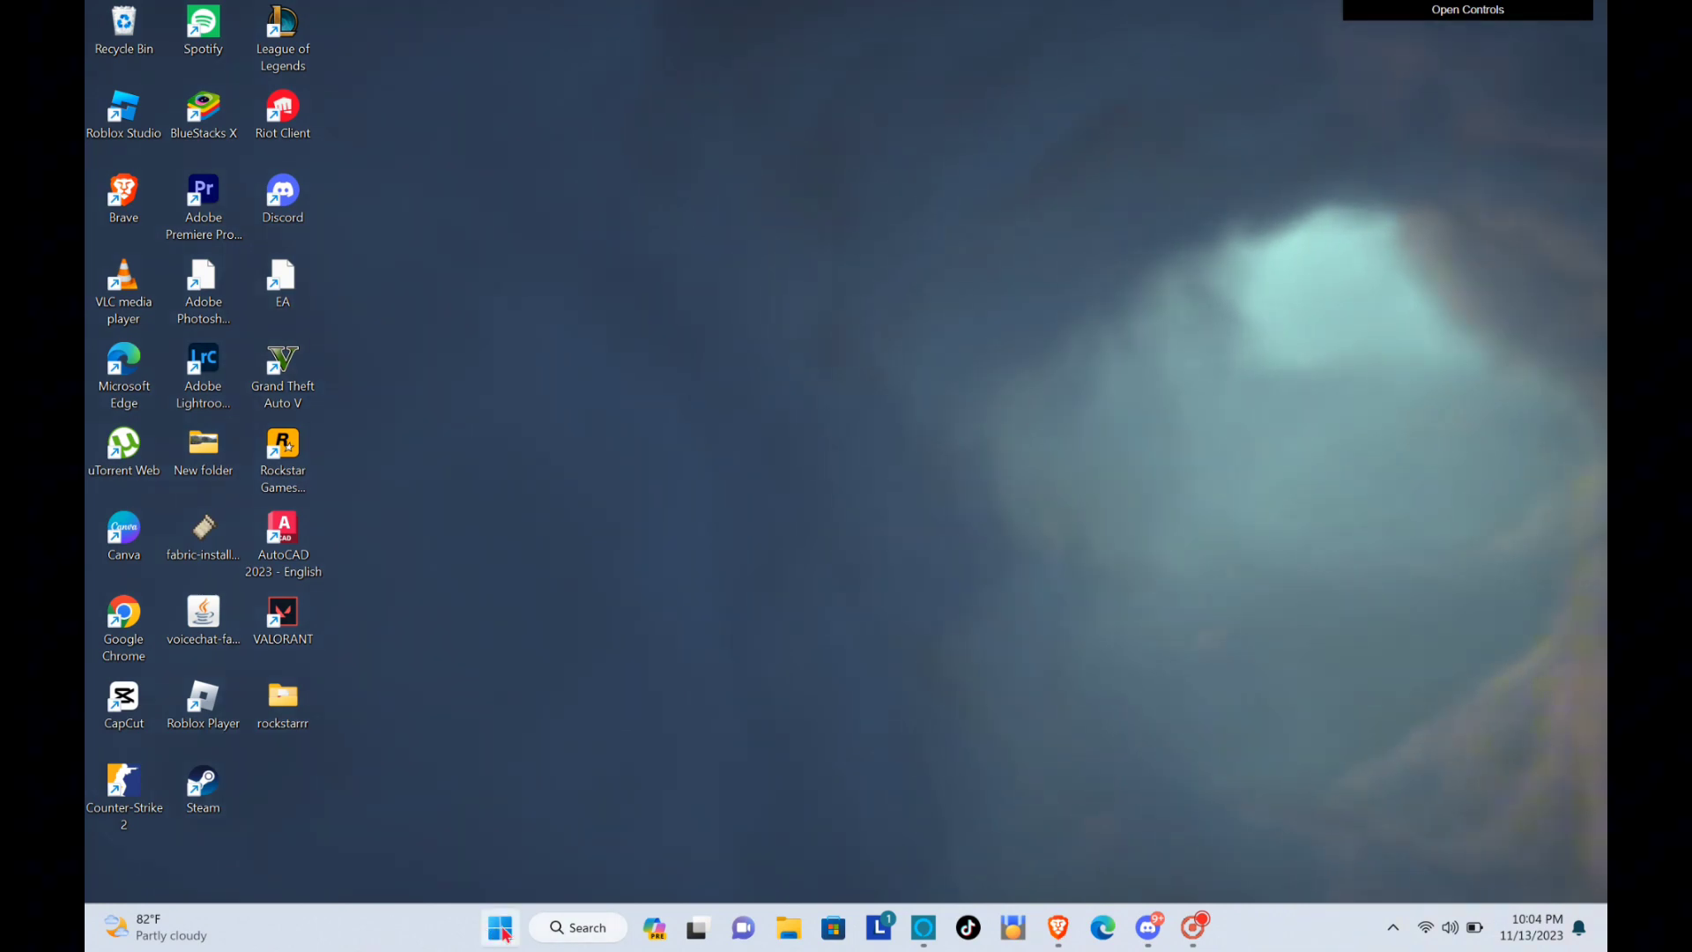
Open Device Manager from the Start button's quick system tools menu.
{"action": "right_click", "coordinate": [500, 927]}
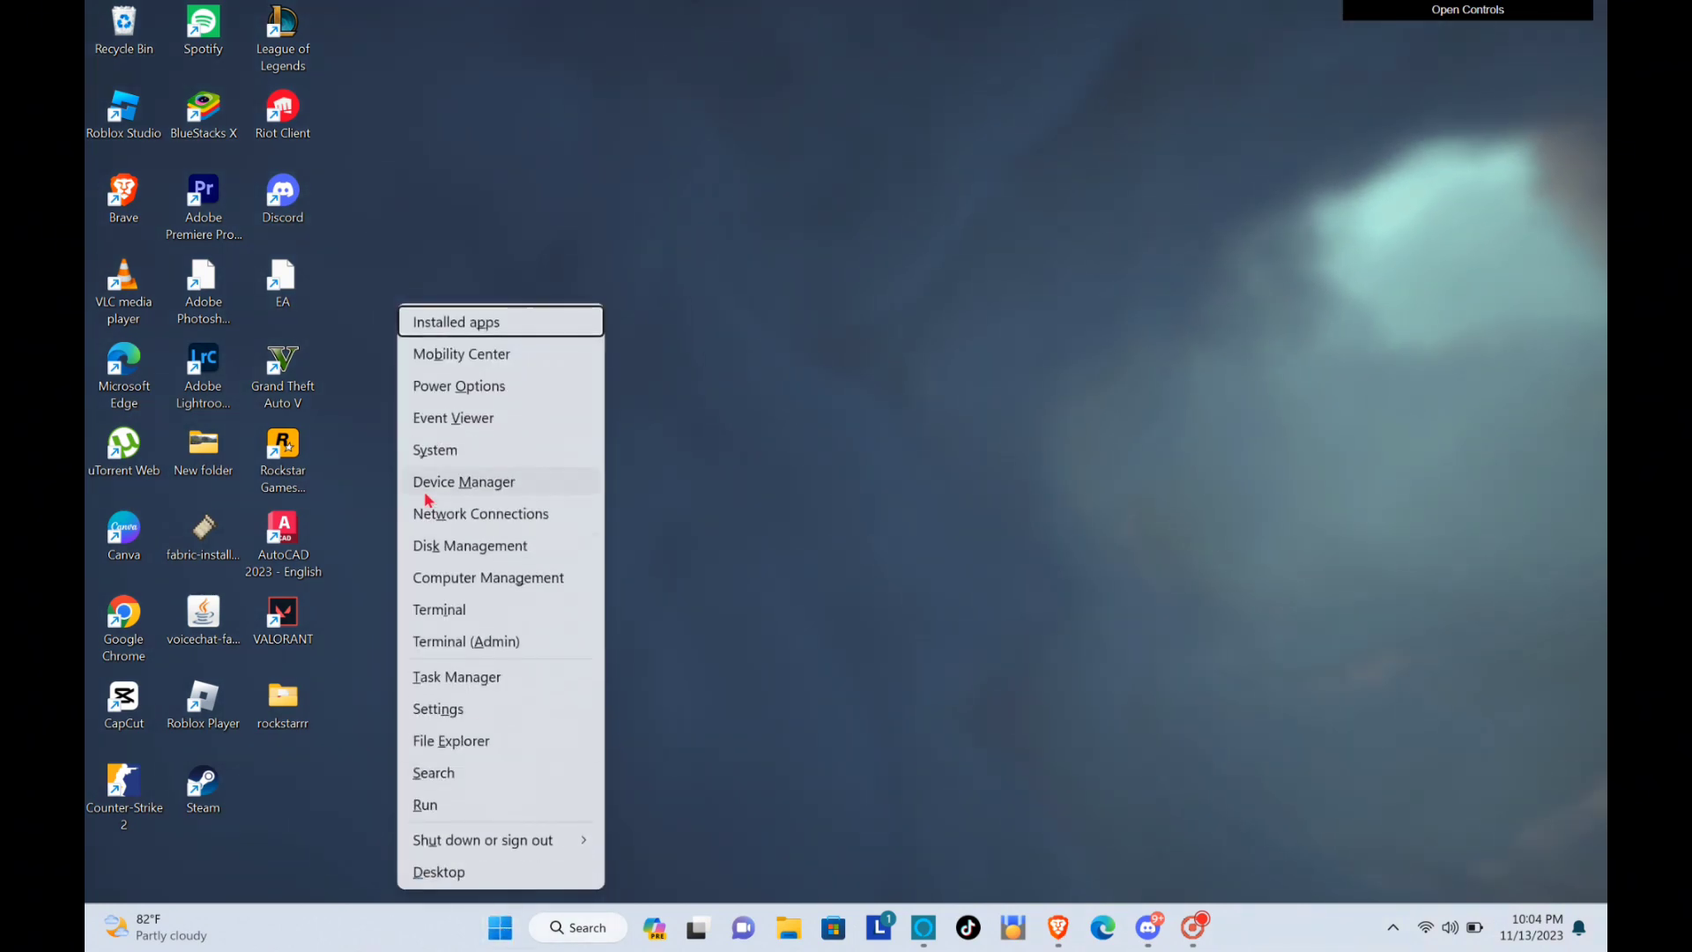
{"action": "left_click", "coordinate": [464, 481]}
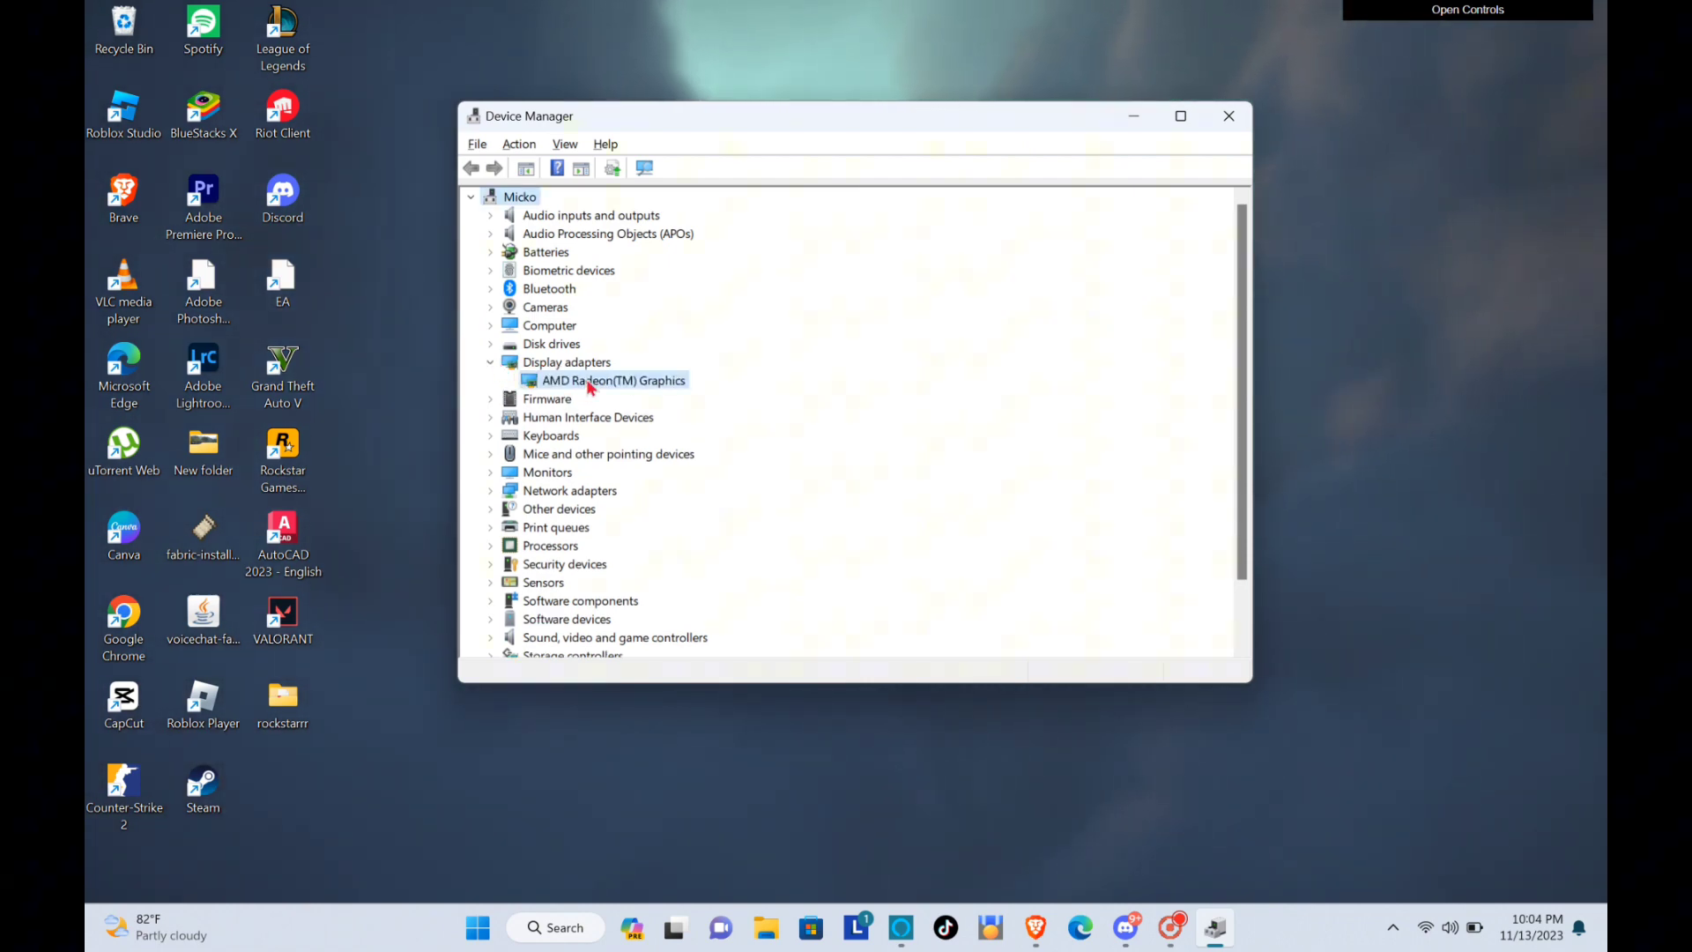
Search automatically for a newer AMD Radeon(TM) Graphics driver and dismiss the 'best driver installed' result.
{"action": "right_click", "coordinate": [611, 381]}
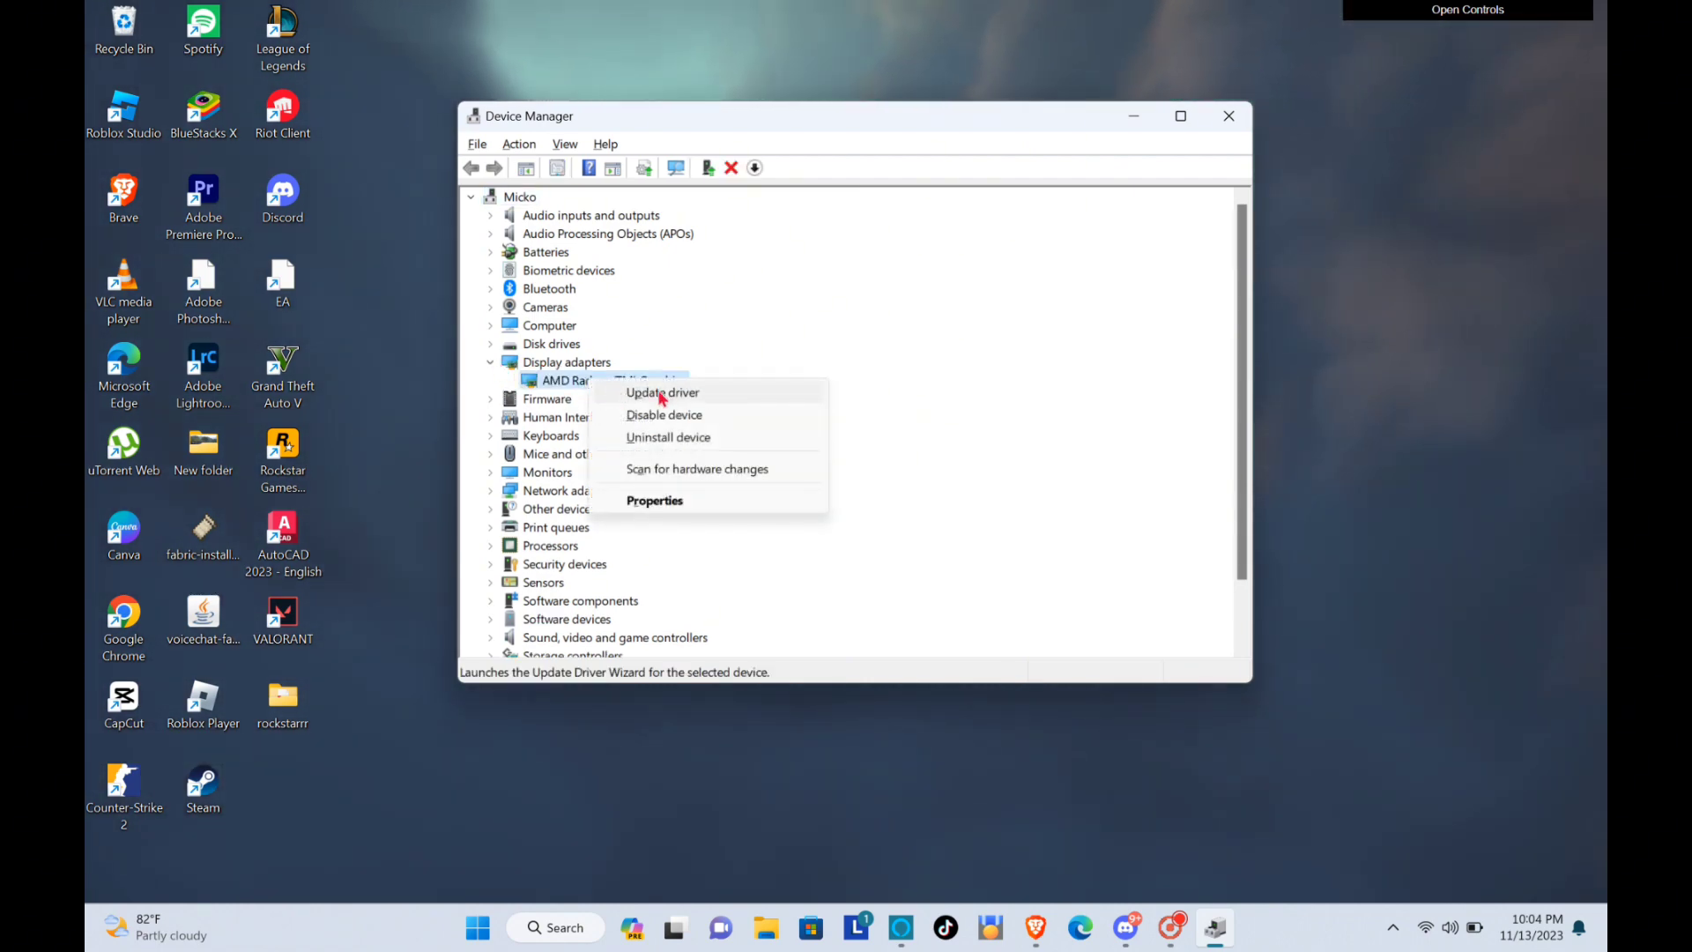
{"action": "left_click", "coordinate": [663, 391]}
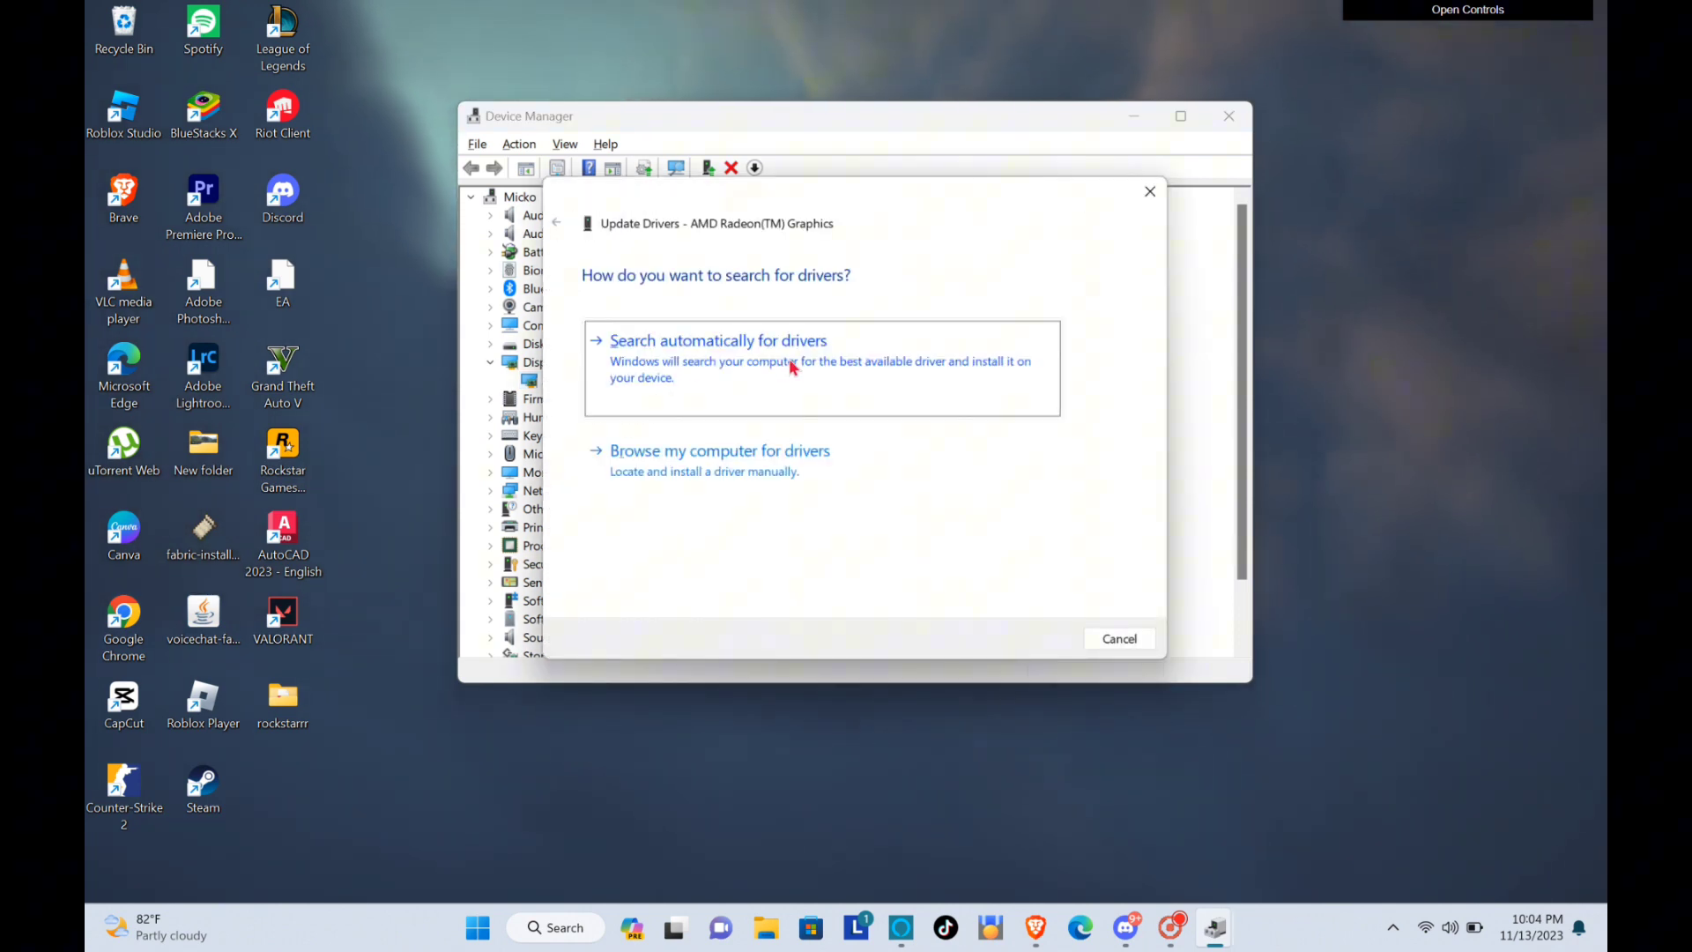
{"action": "left_click", "coordinate": [719, 340]}
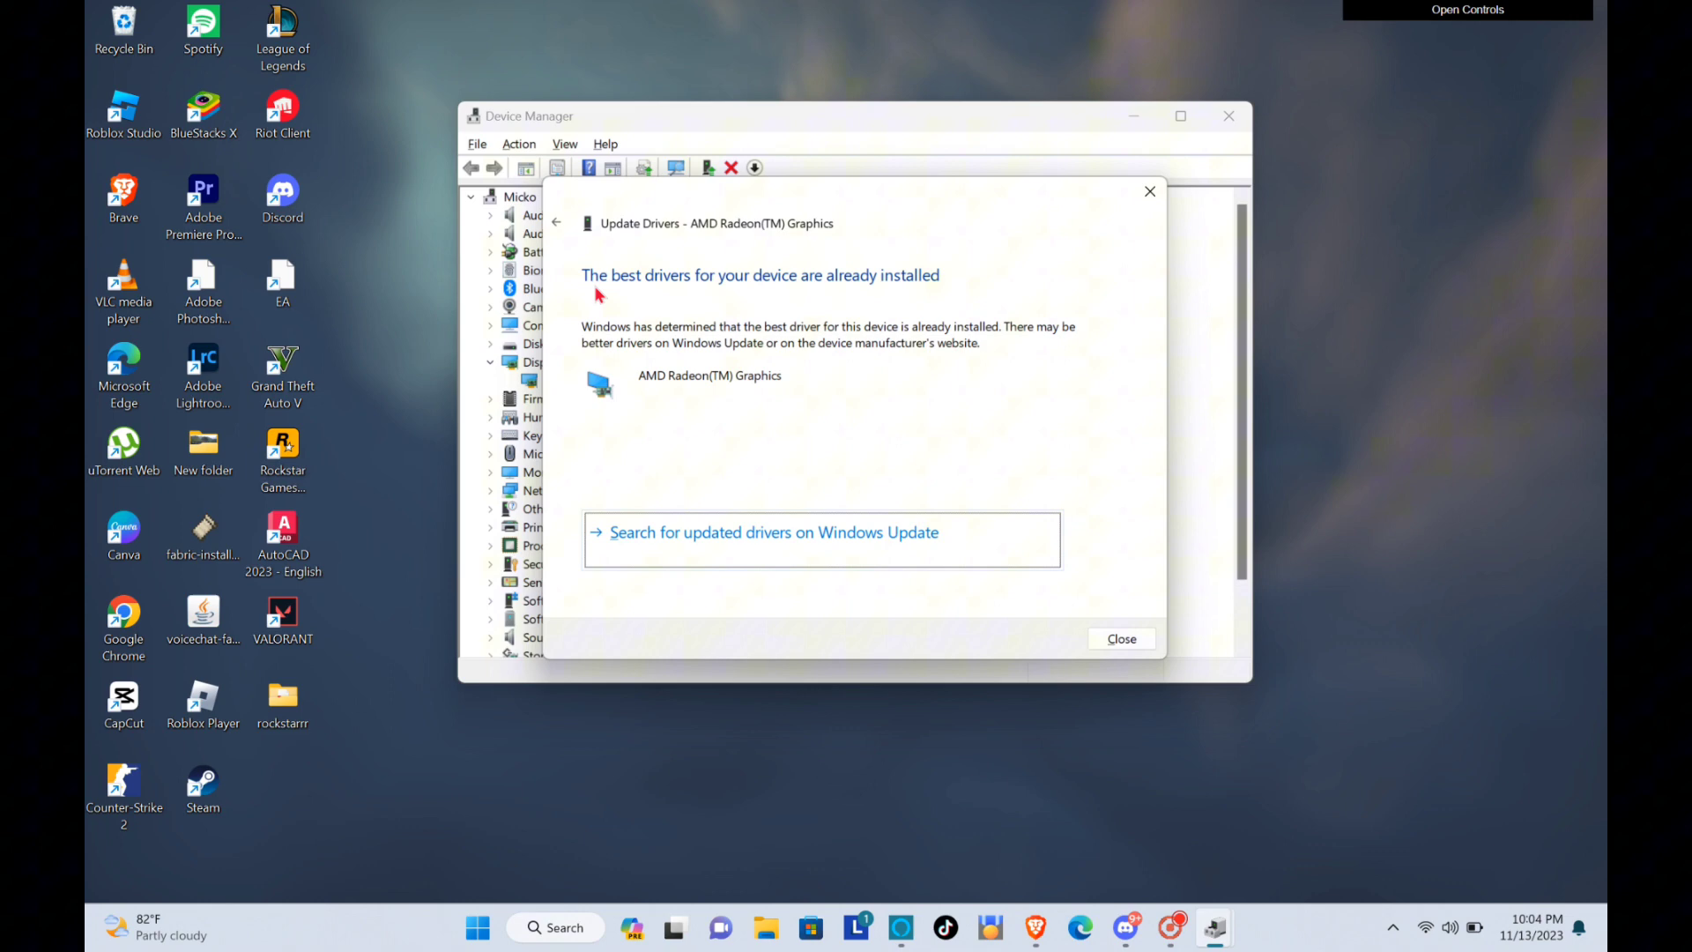
{"action": "mouse_move", "coordinate": [892, 283]}
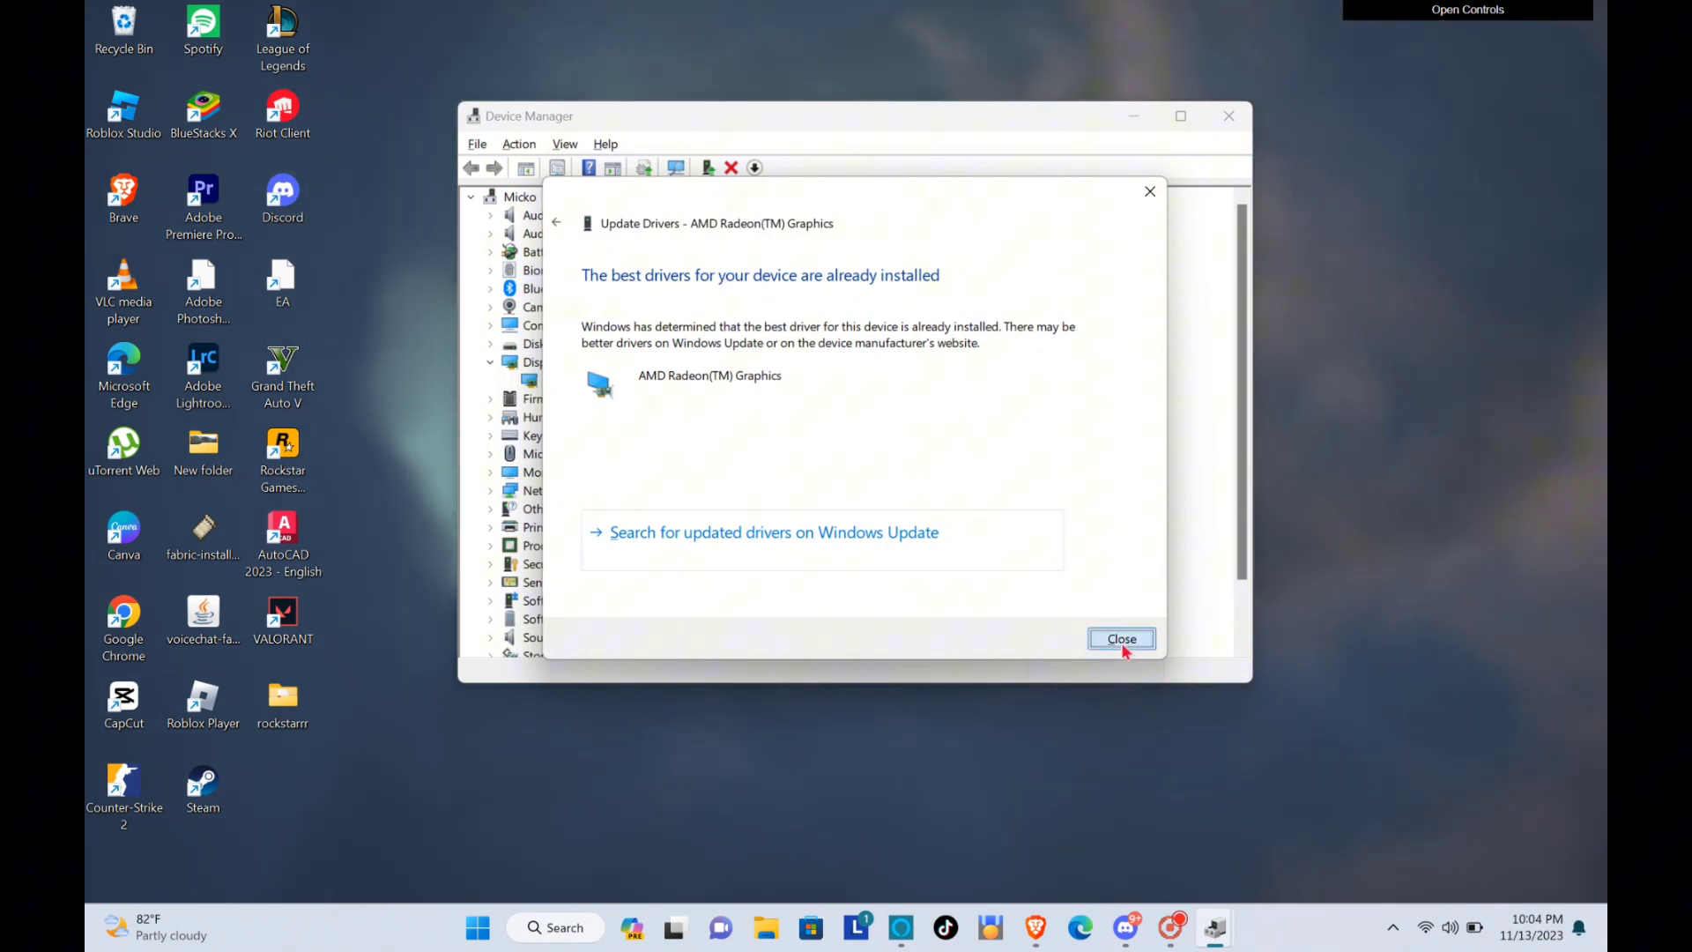
{"action": "left_click", "coordinate": [1121, 638]}
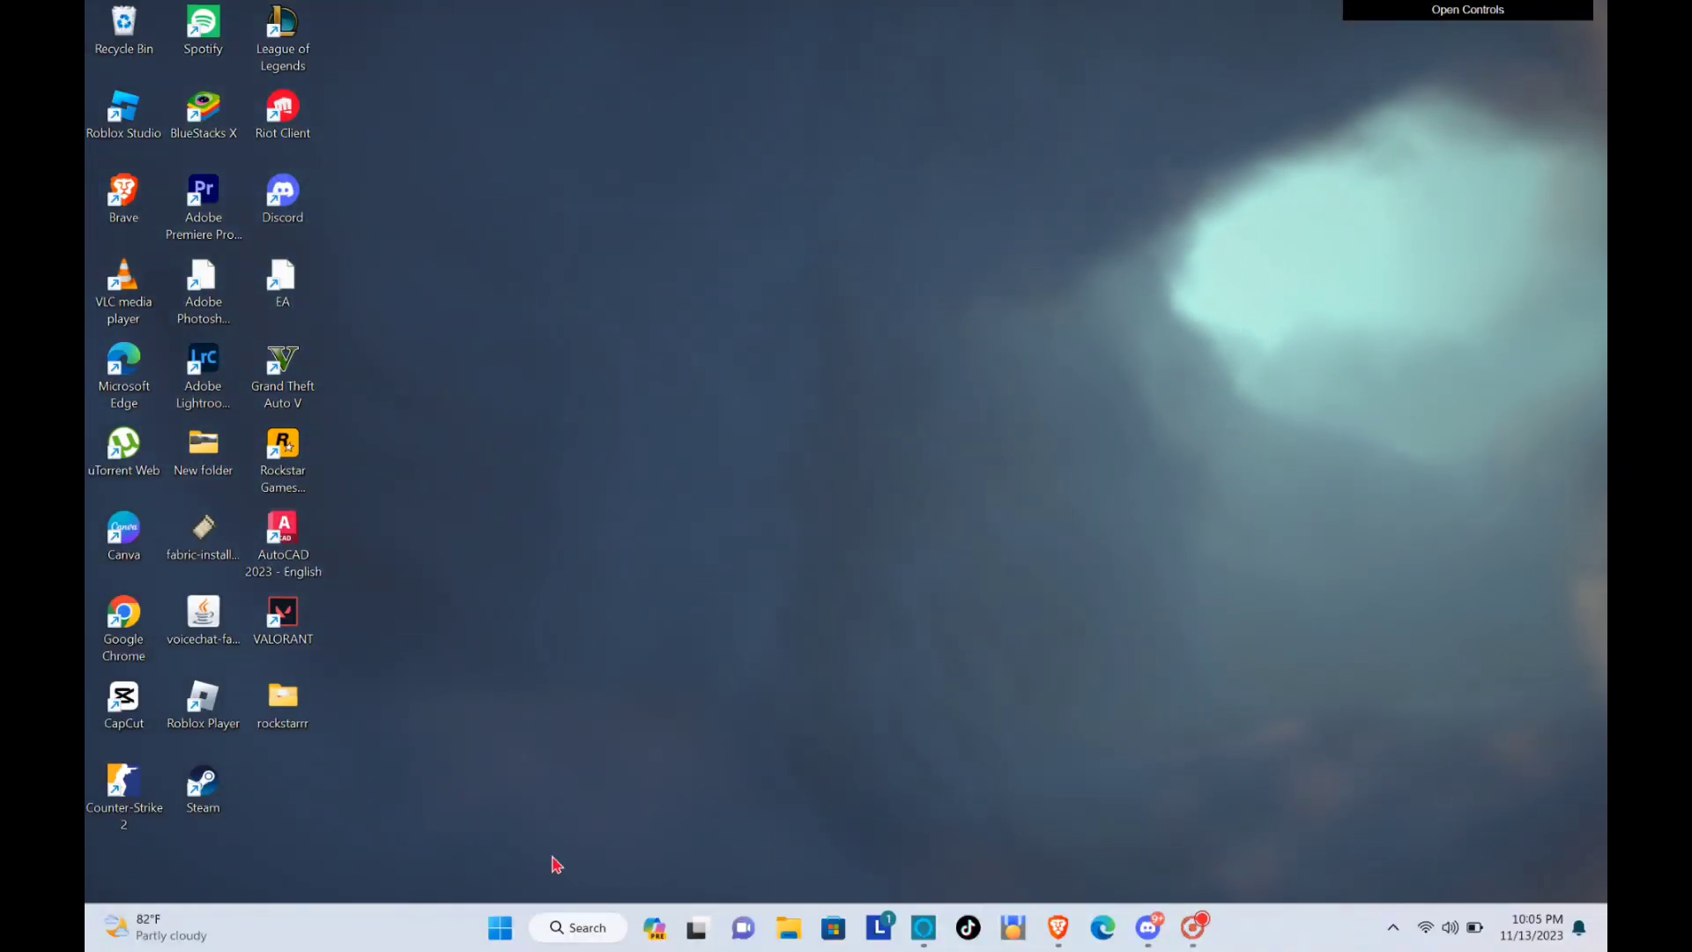
Search Windows for 'windows u' and open the Check for updates settings page.
{"action": "left_click", "coordinate": [579, 928]}
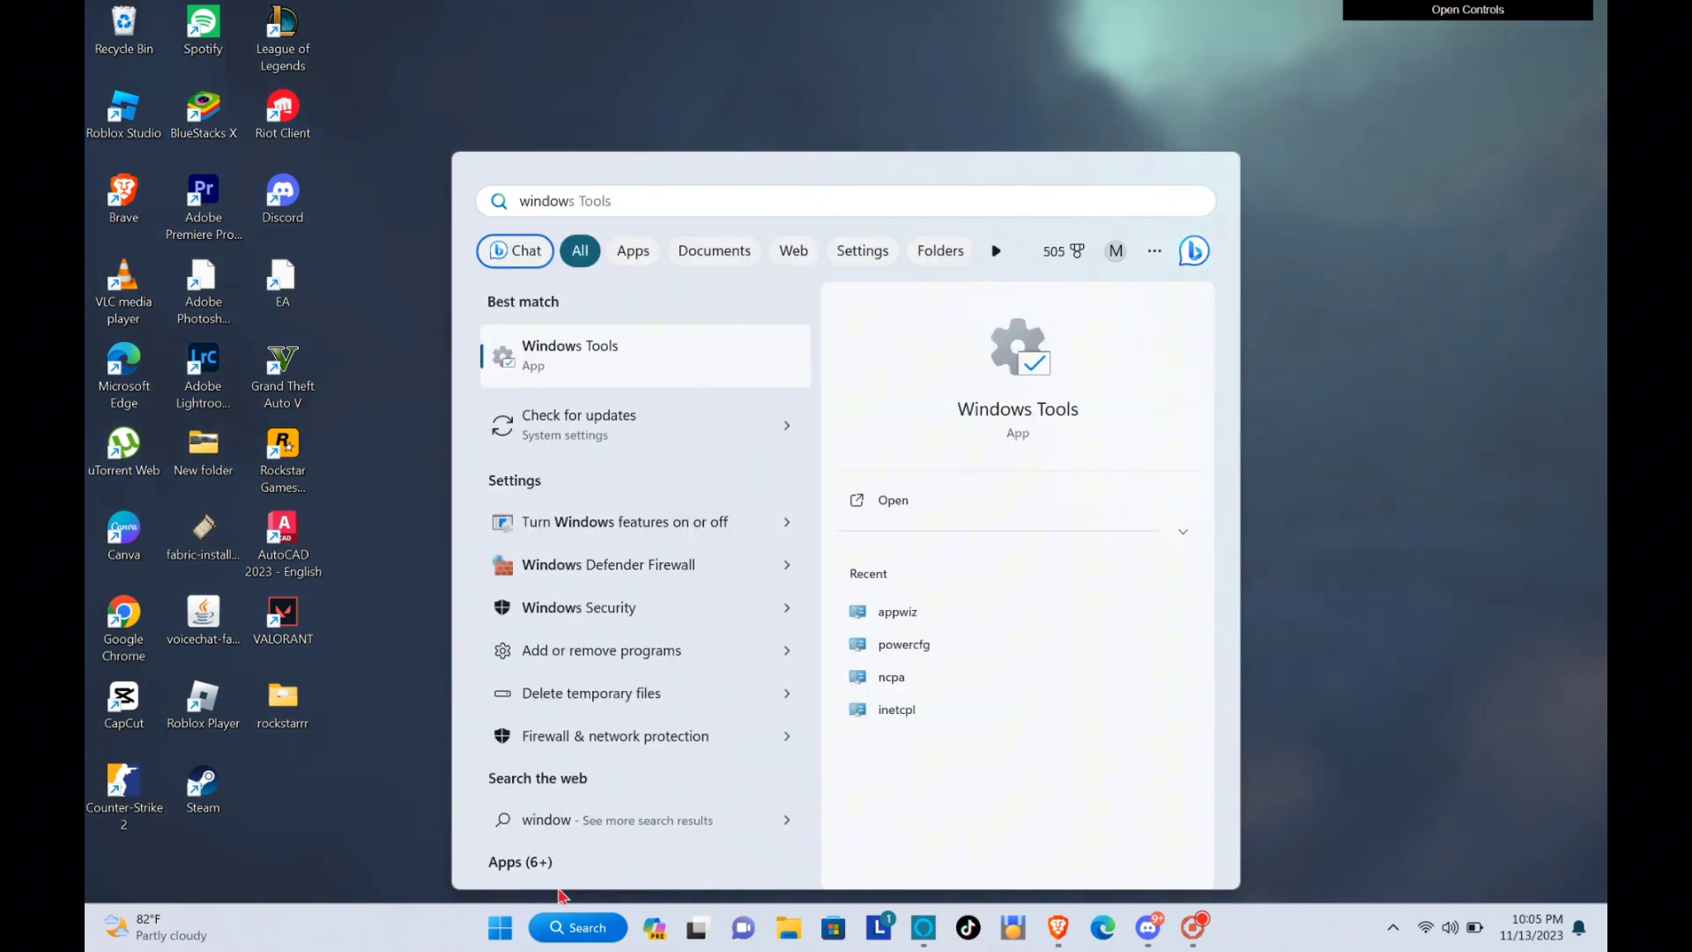
{"action": "type", "text": "windows update"}
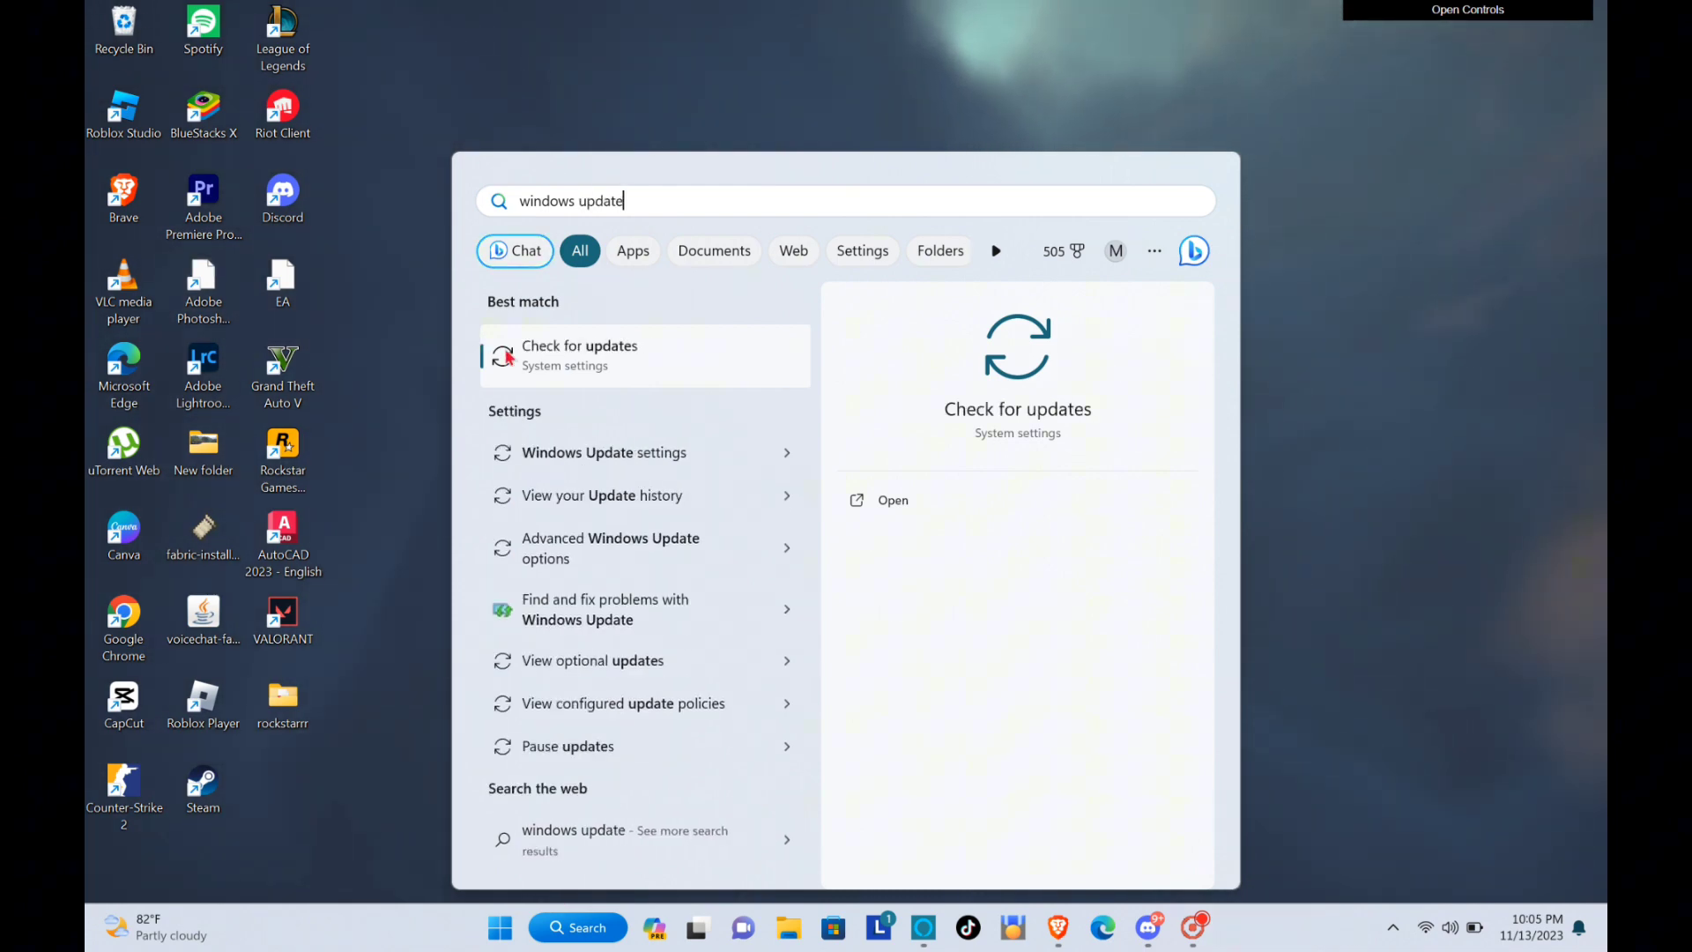
{"action": "left_click", "coordinate": [579, 356]}
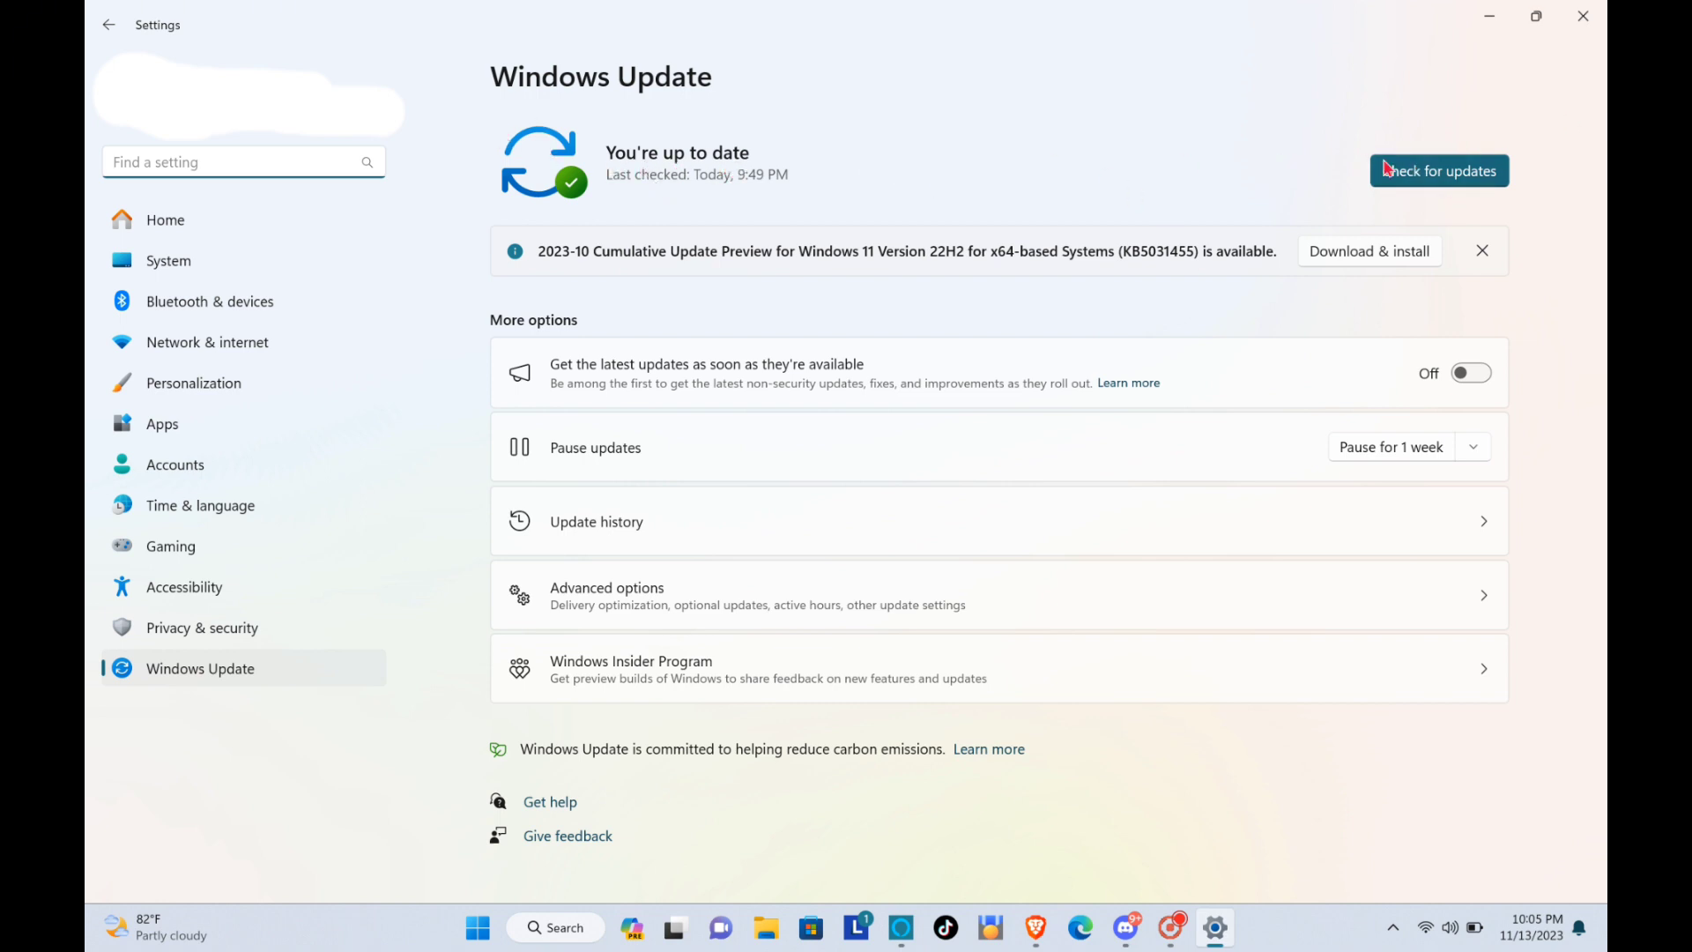
Check for new Windows updates, confirm it reports up to date, then close Settings.
{"action": "left_click", "coordinate": [1438, 171]}
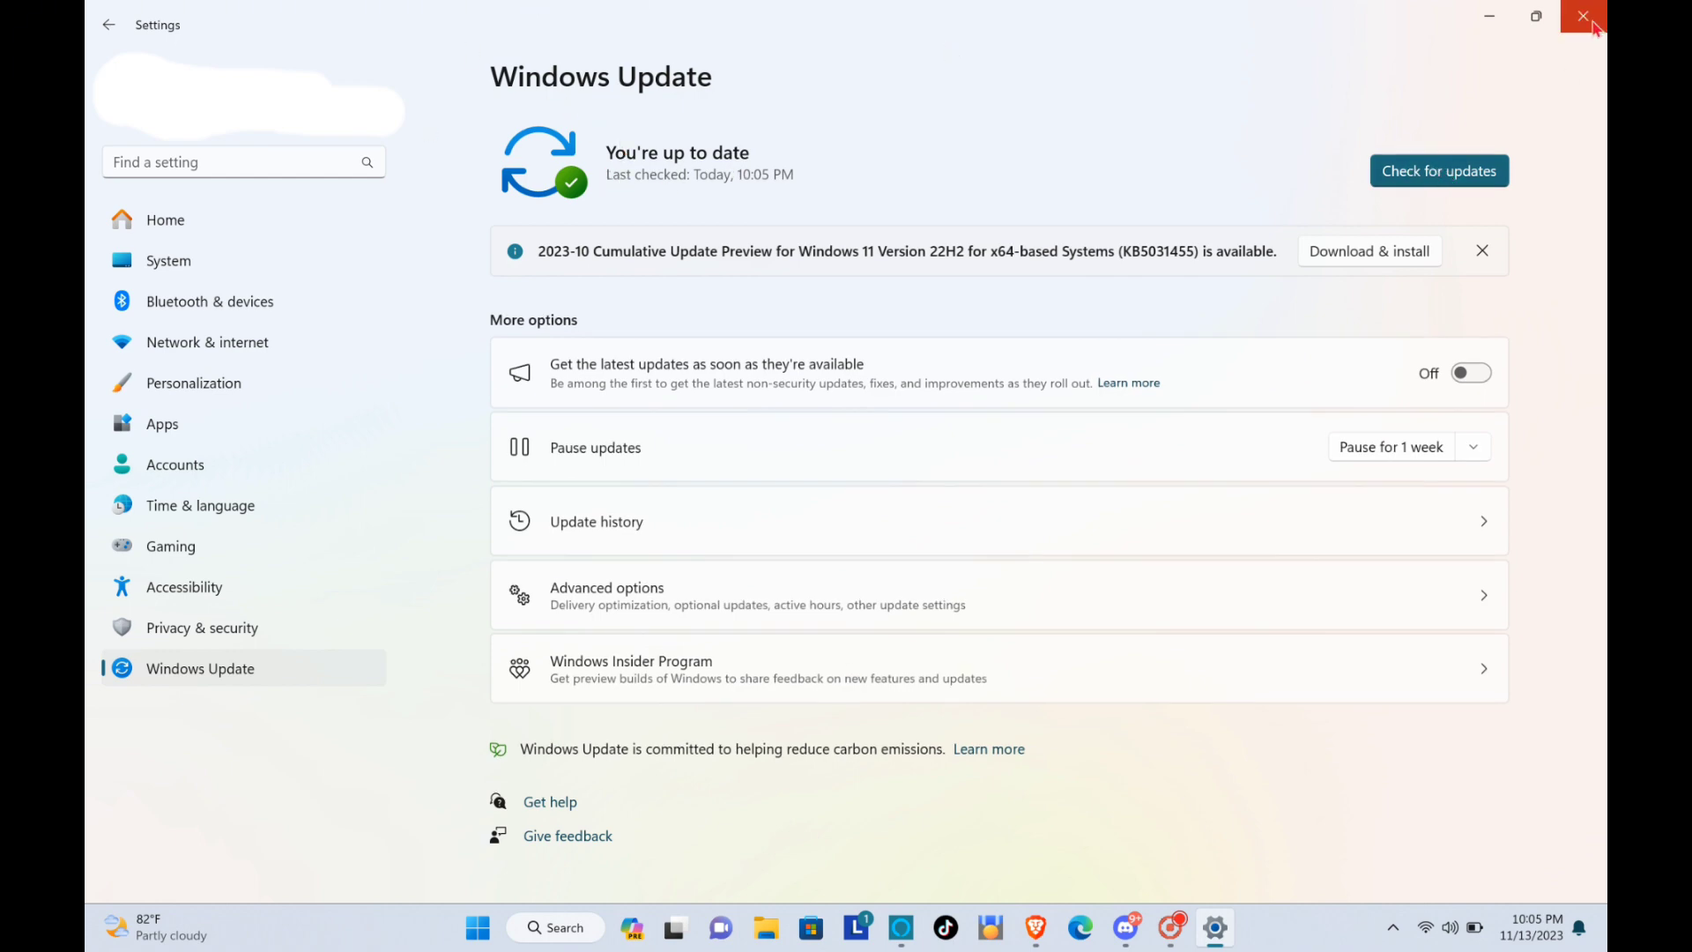
{"action": "left_click", "coordinate": [1580, 14]}
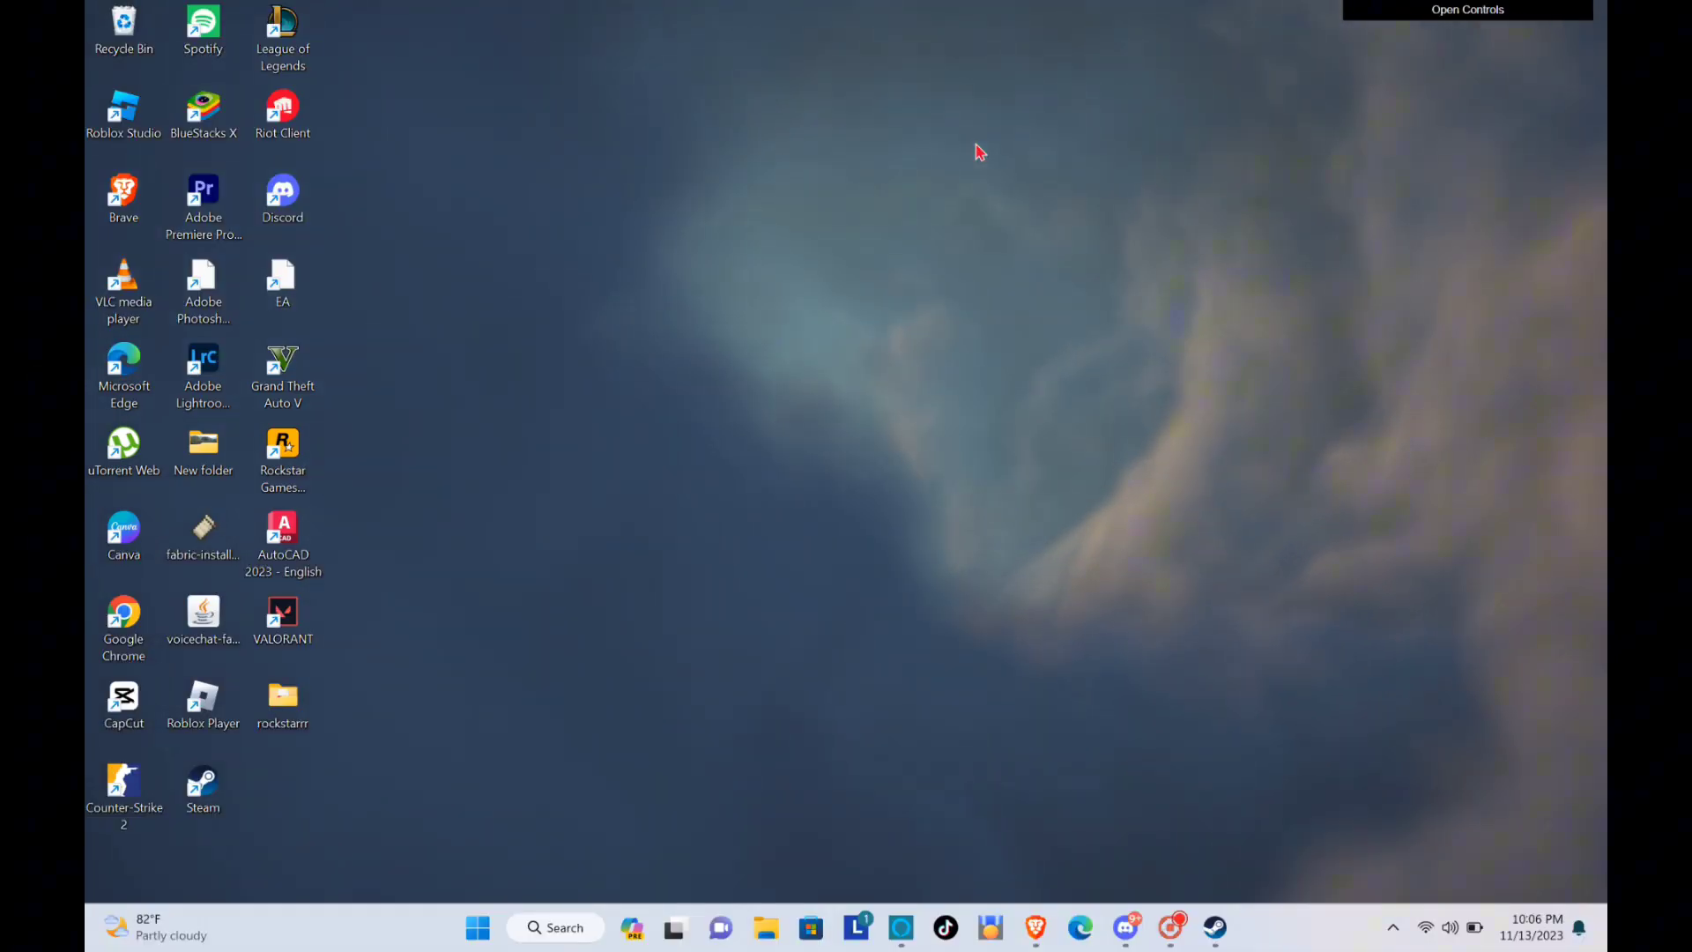
Launch Steam and go to the game library home page.
{"action": "left_click", "coordinate": [1209, 927]}
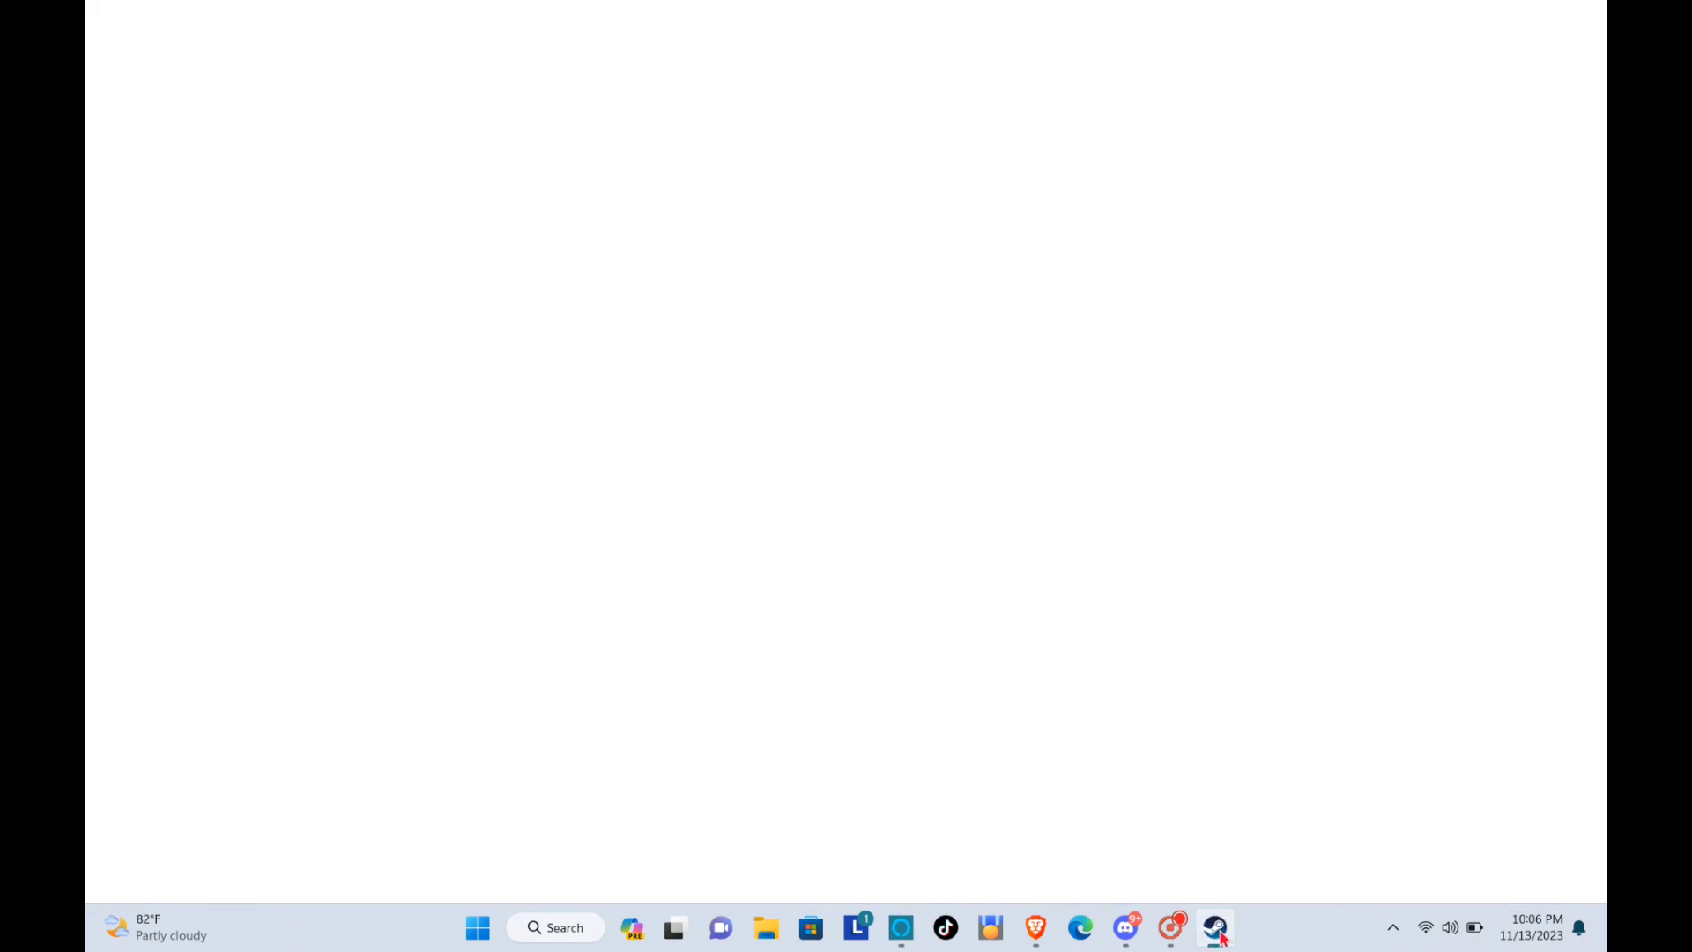
{"action": "left_click", "coordinate": [1213, 927]}
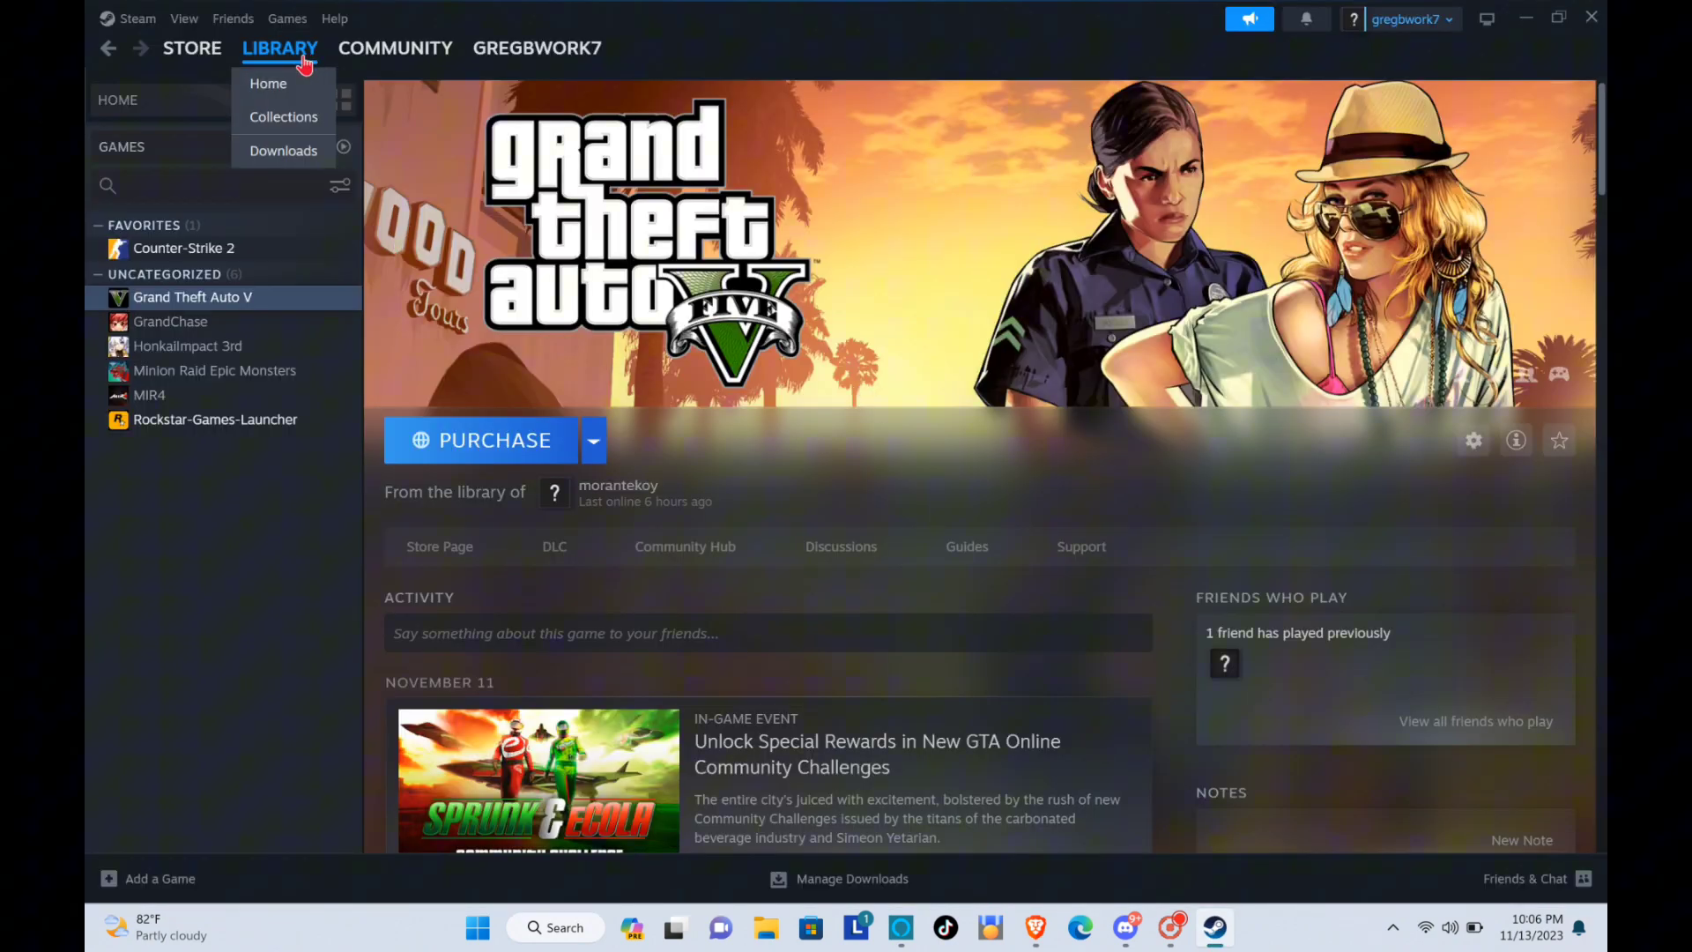
{"action": "left_click", "coordinate": [267, 82]}
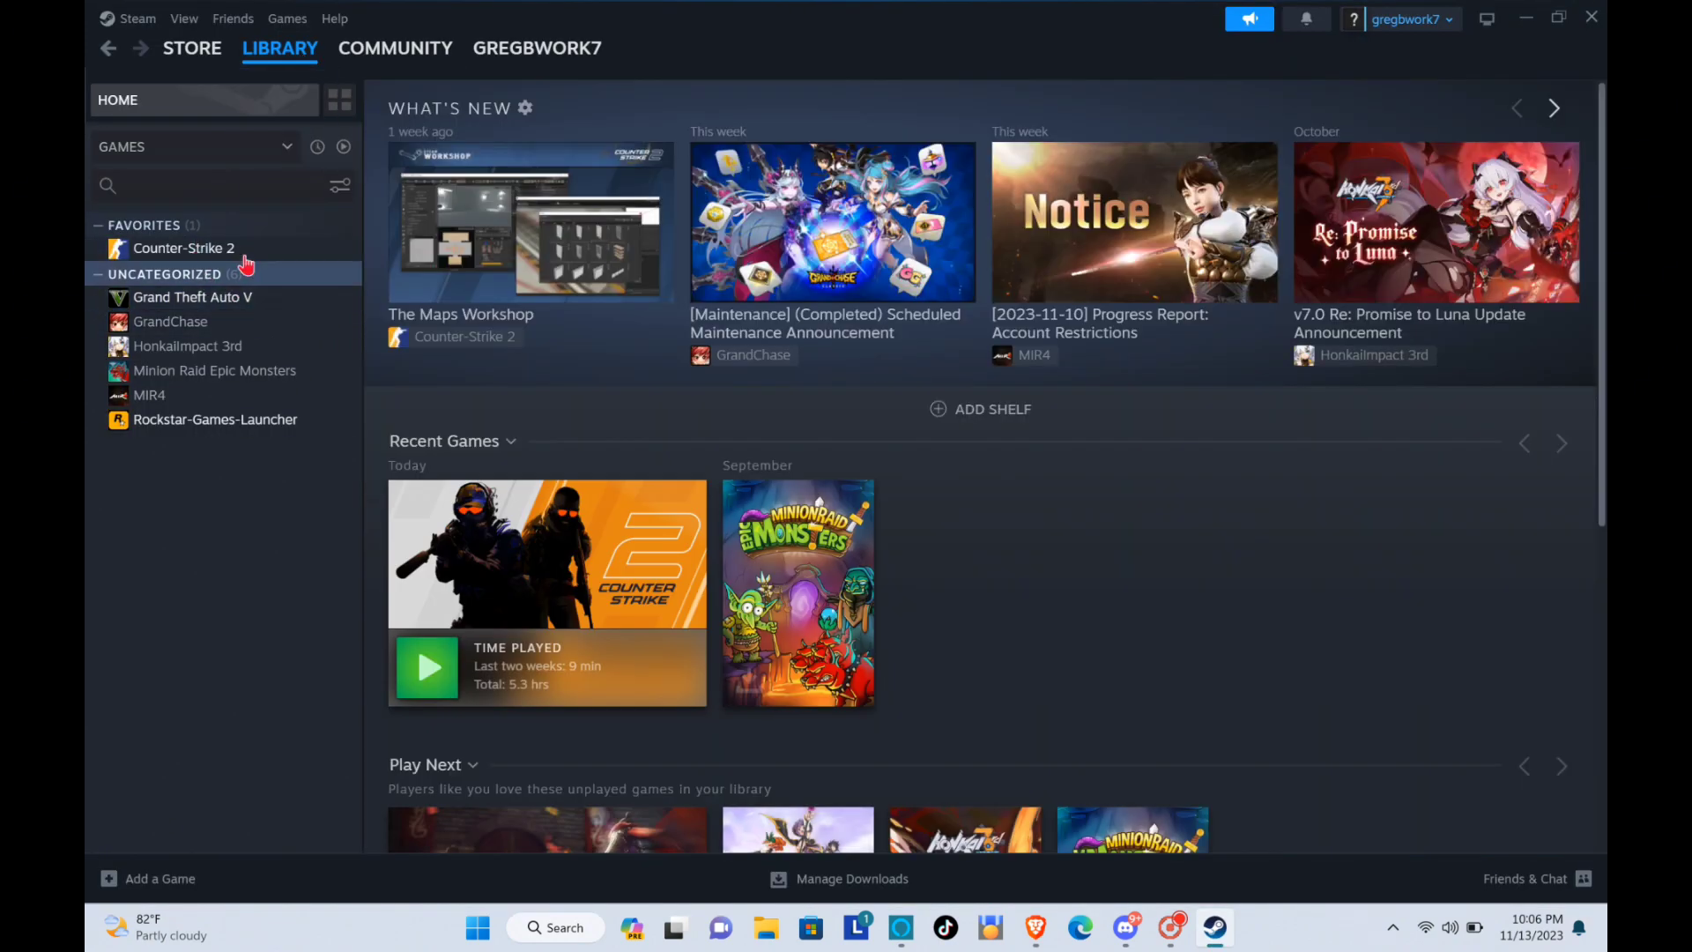
{"action": "mouse_move", "coordinate": [205, 303]}
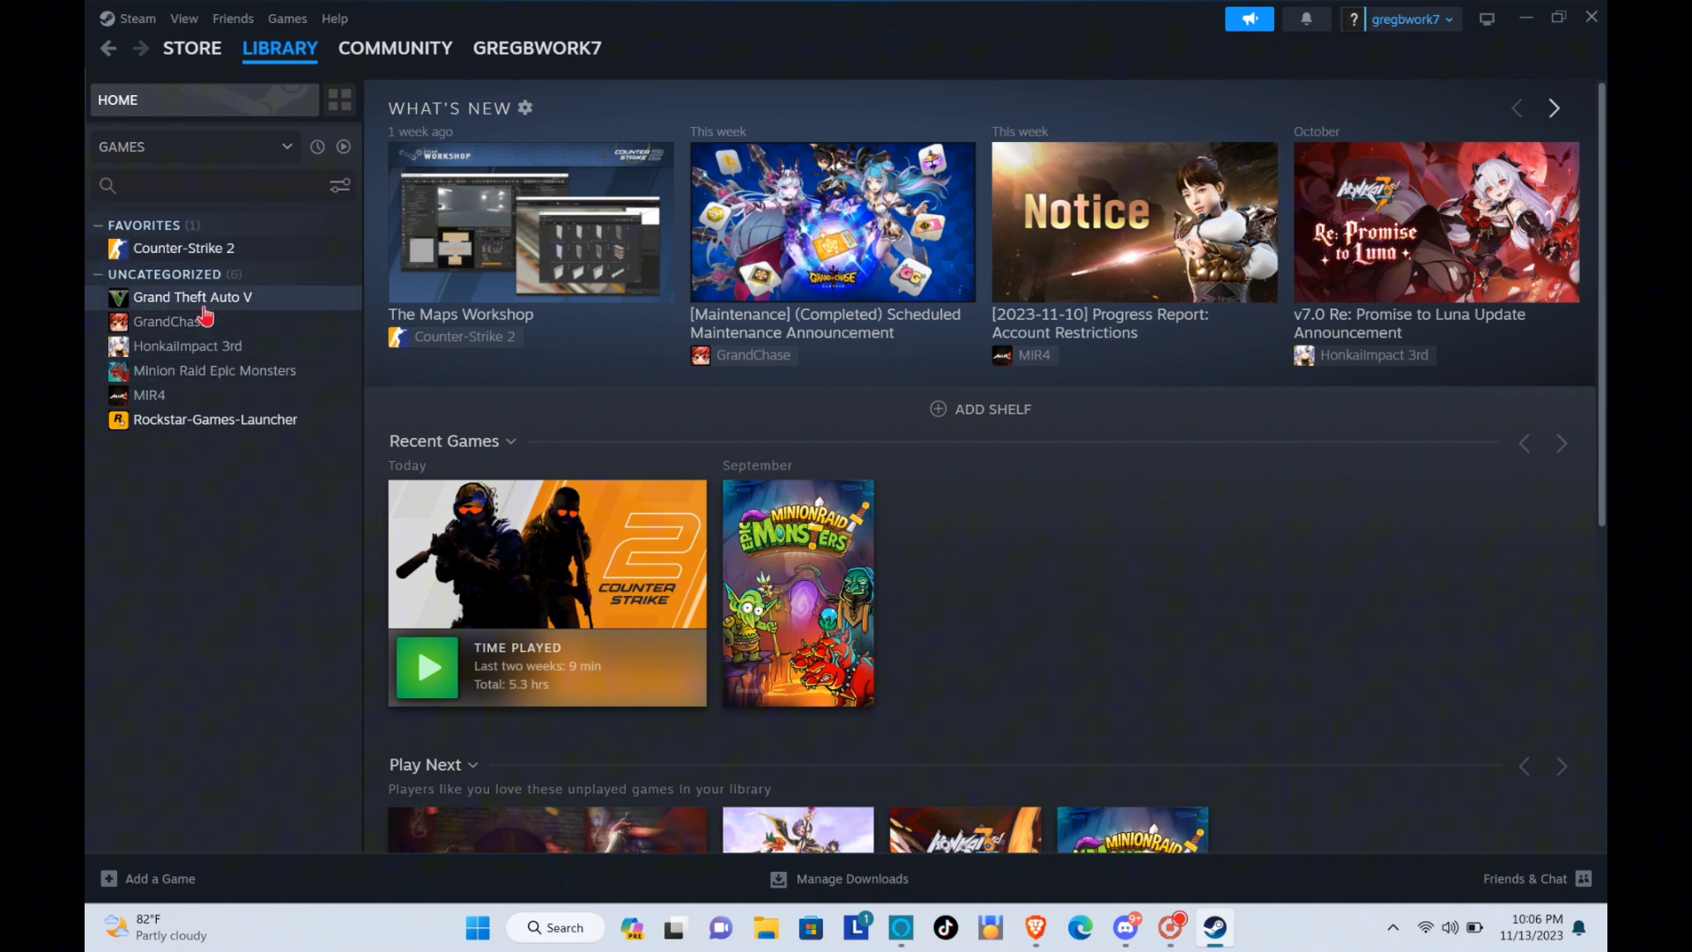
Open the Properties window for Grand Theft Auto V from the library list.
{"action": "left_click", "coordinate": [194, 297]}
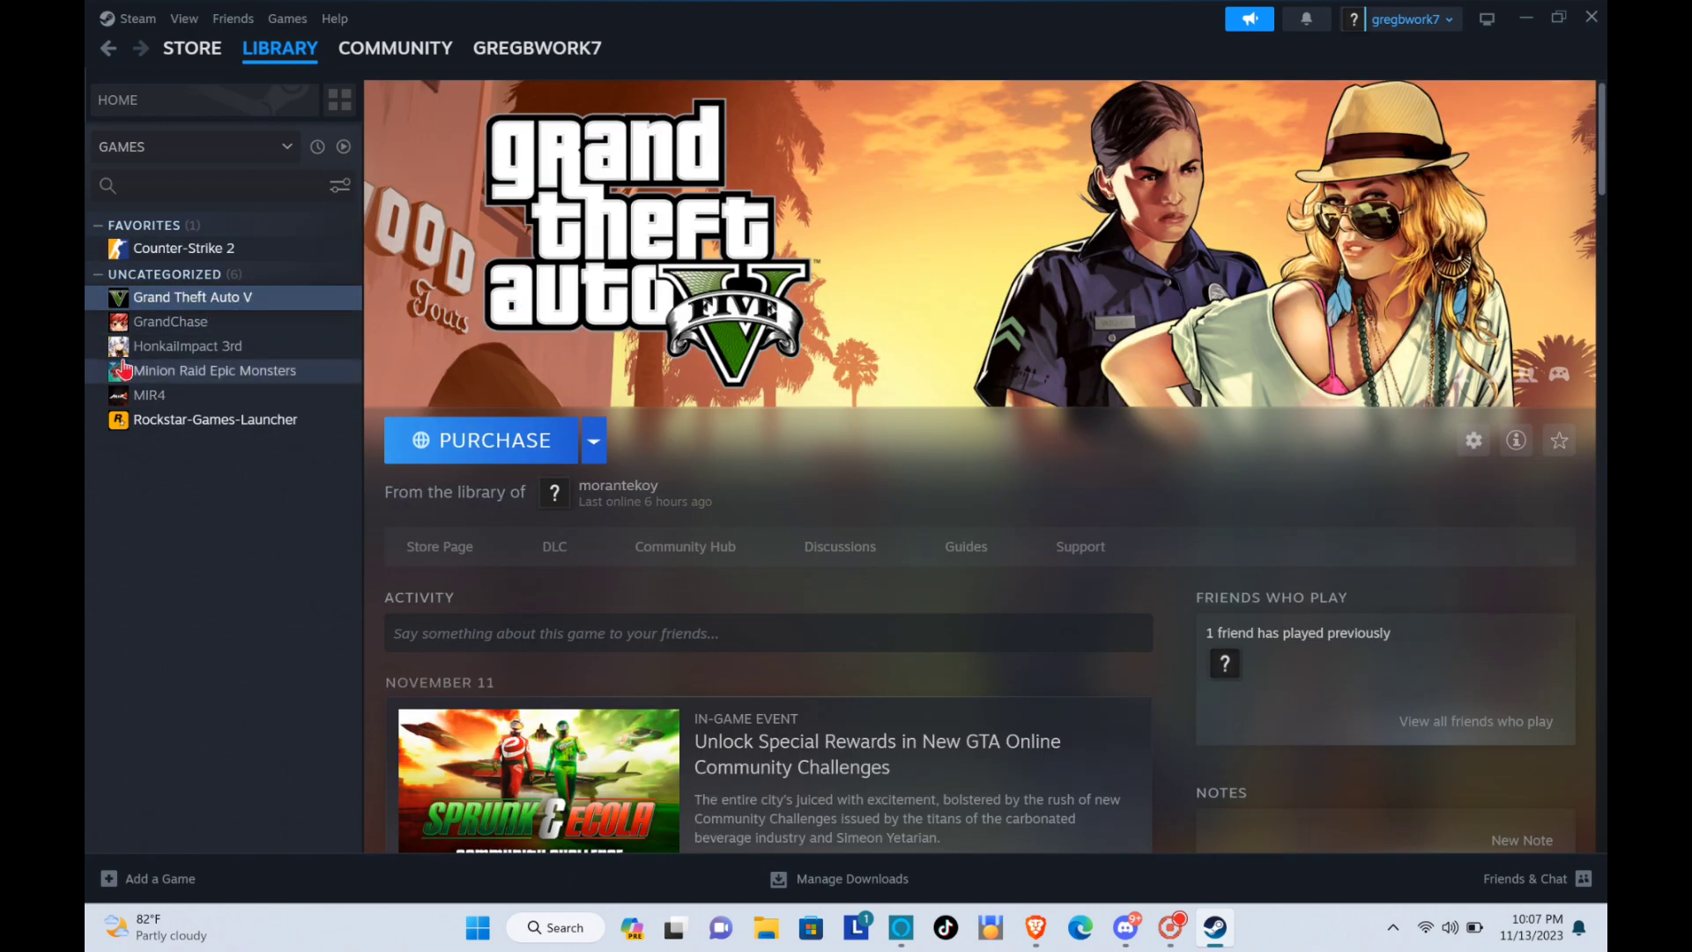
{"action": "right_click", "coordinate": [192, 296]}
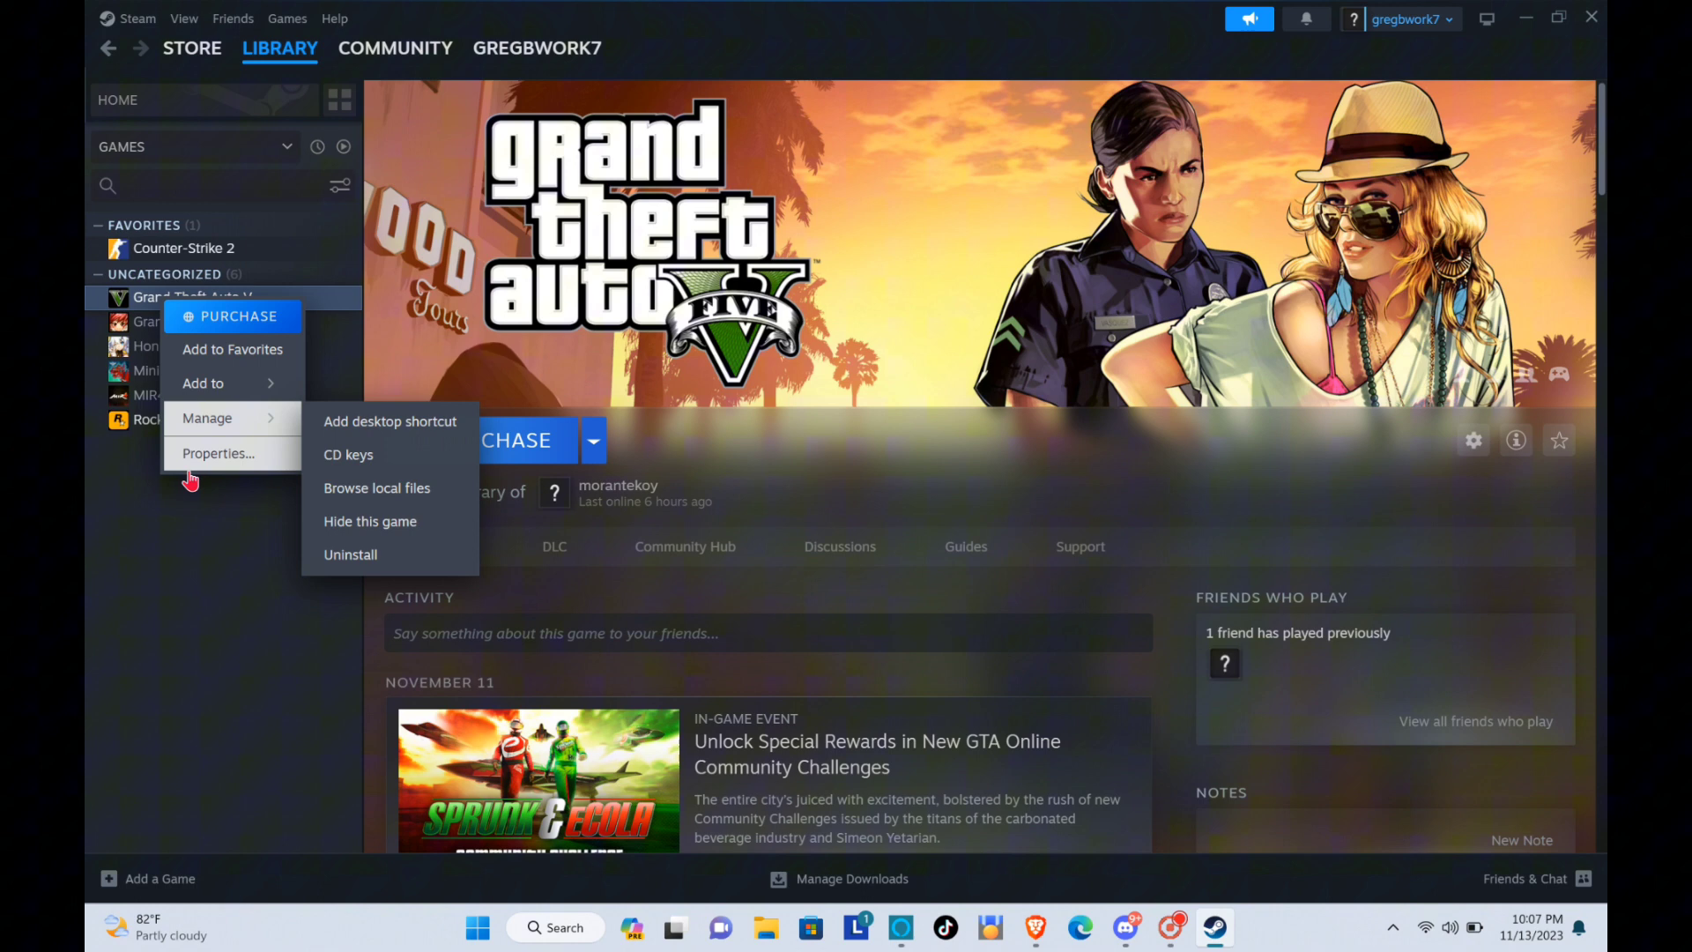
{"action": "left_click", "coordinate": [218, 453]}
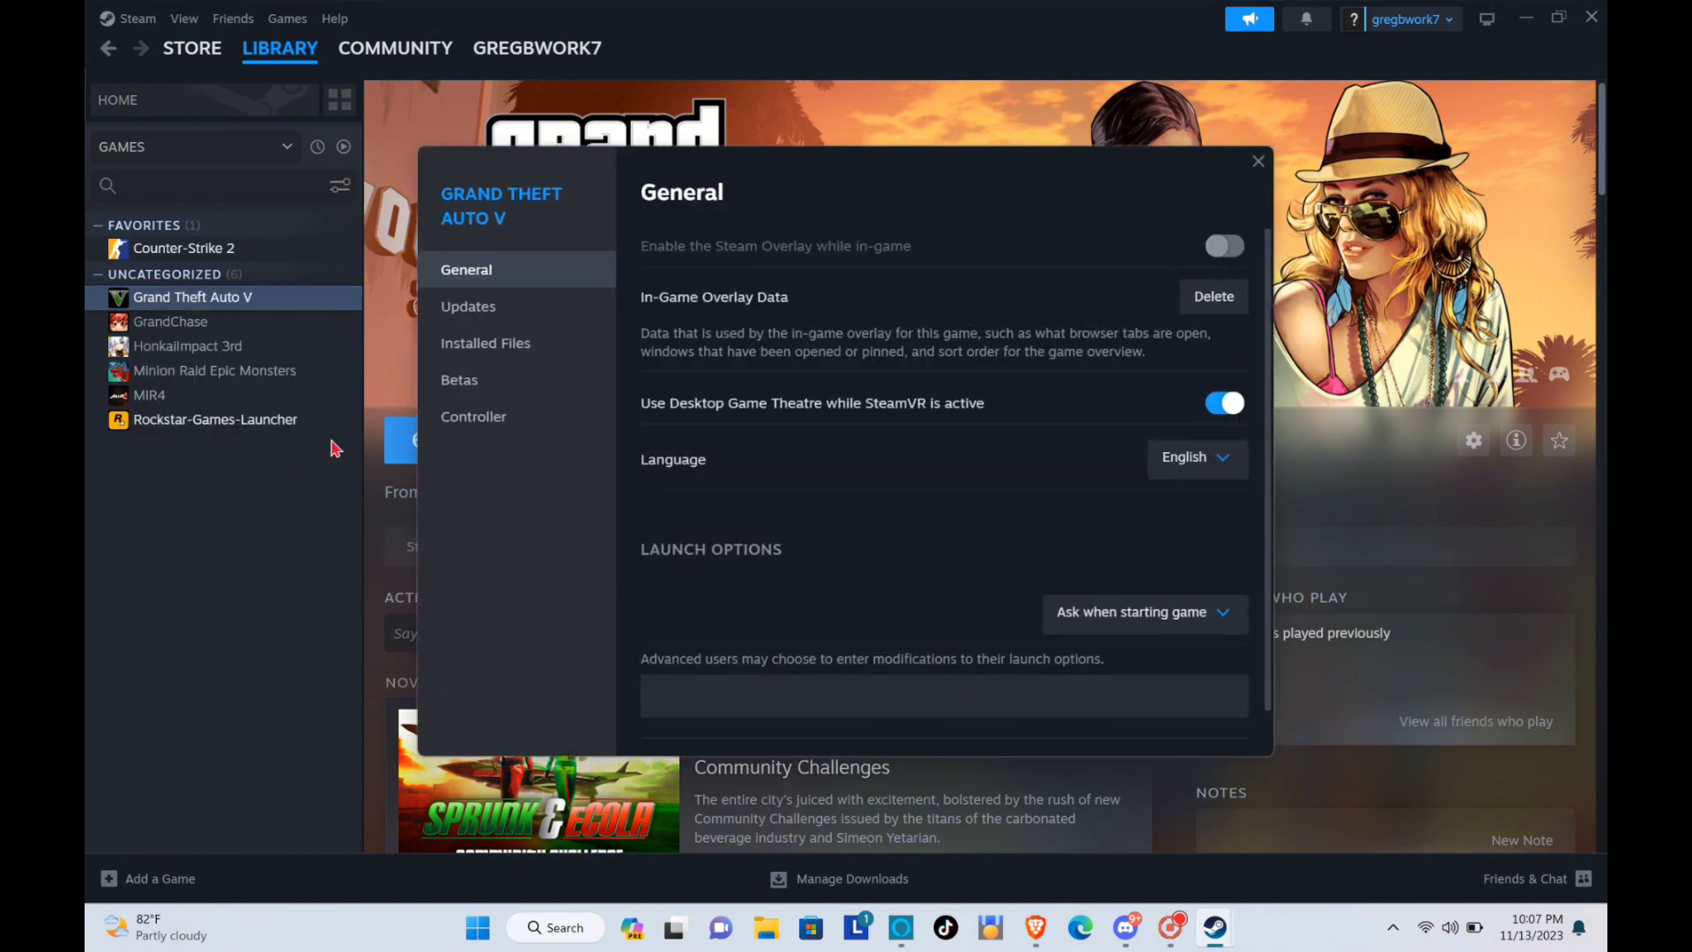
Start verifying the integrity of Grand Theft Auto V's game files from Installed Files.
{"action": "left_click", "coordinate": [486, 342]}
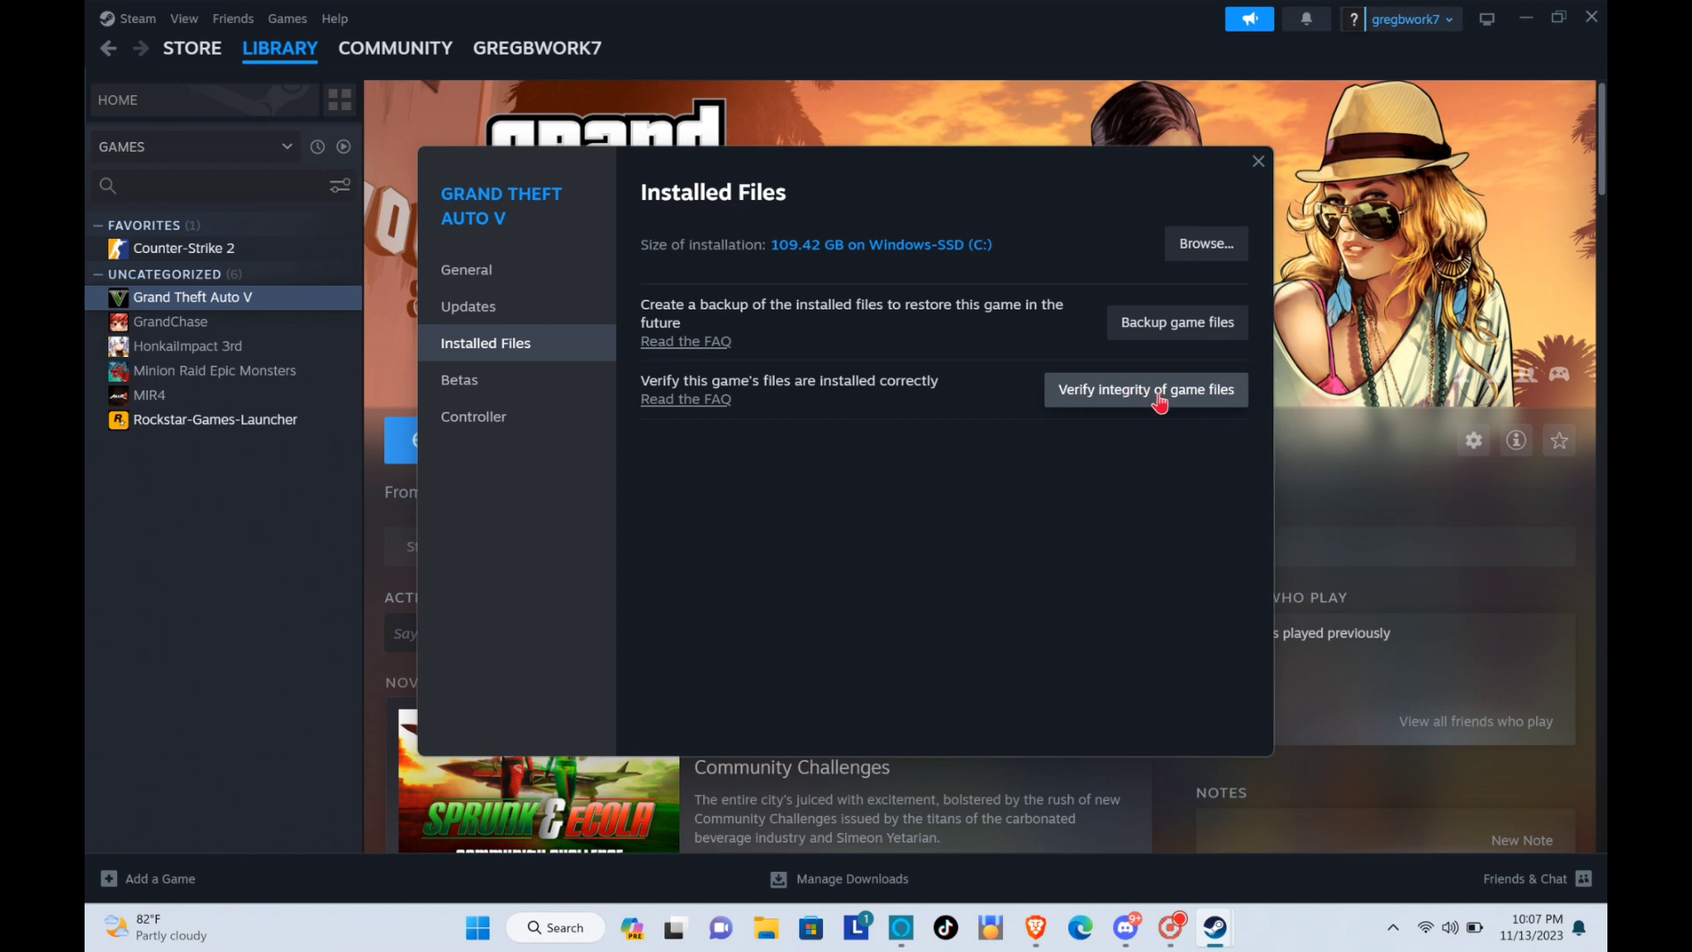
{"action": "left_click", "coordinate": [1146, 390]}
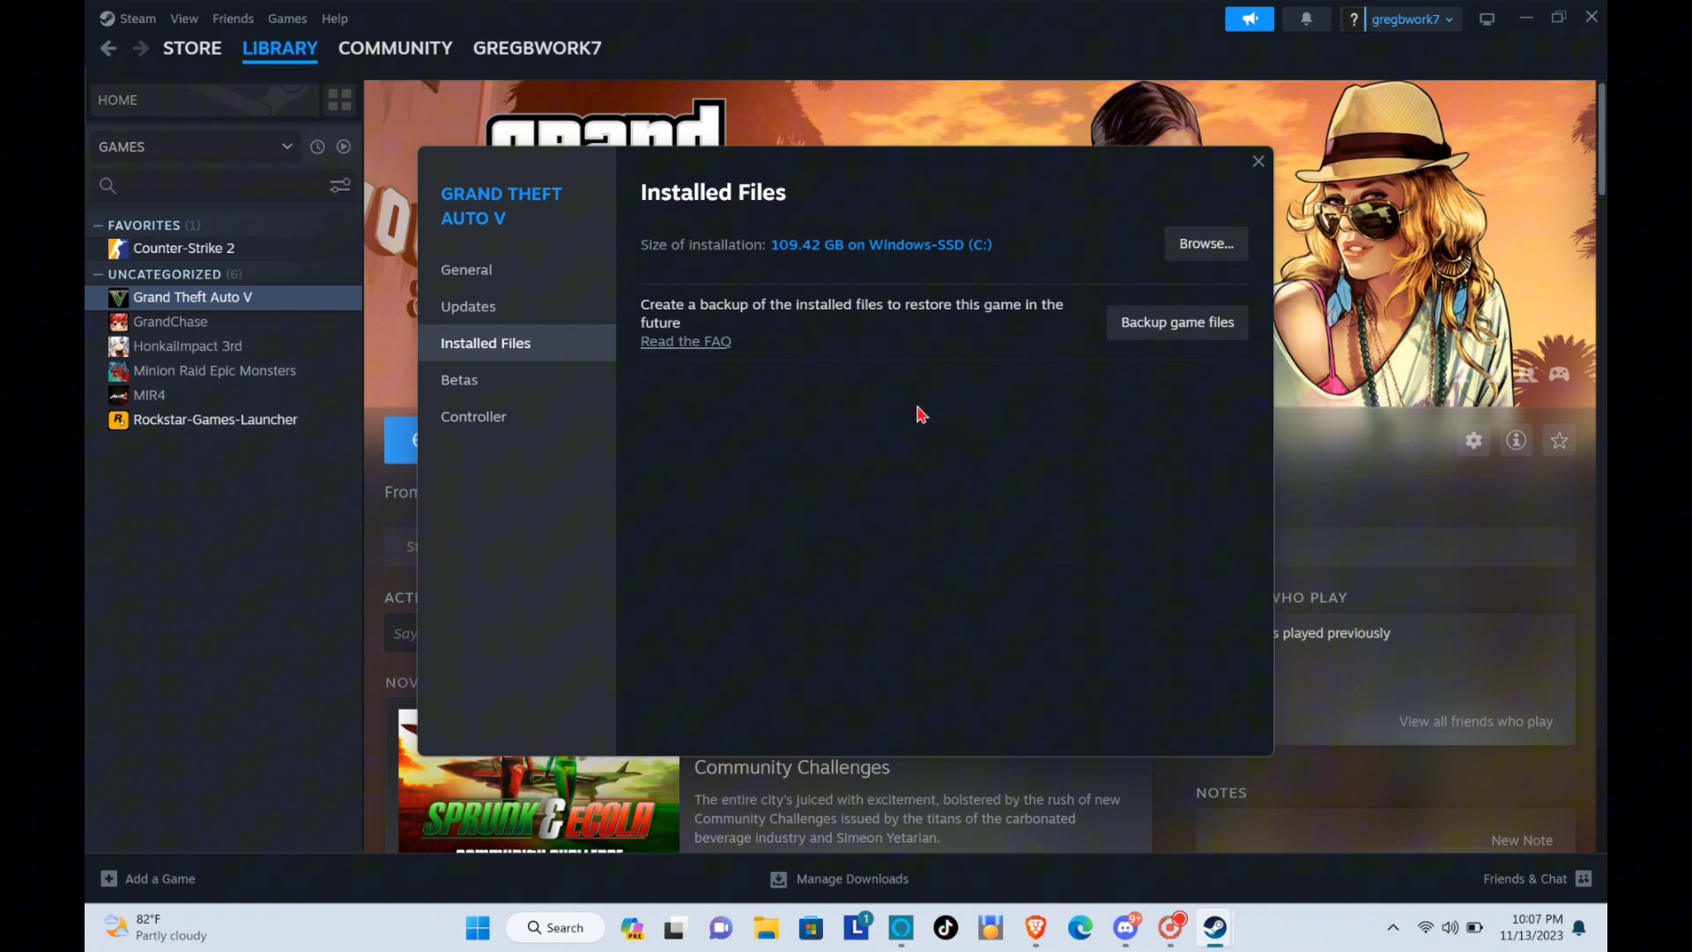
{"action": "mouse_move", "coordinate": [851, 450]}
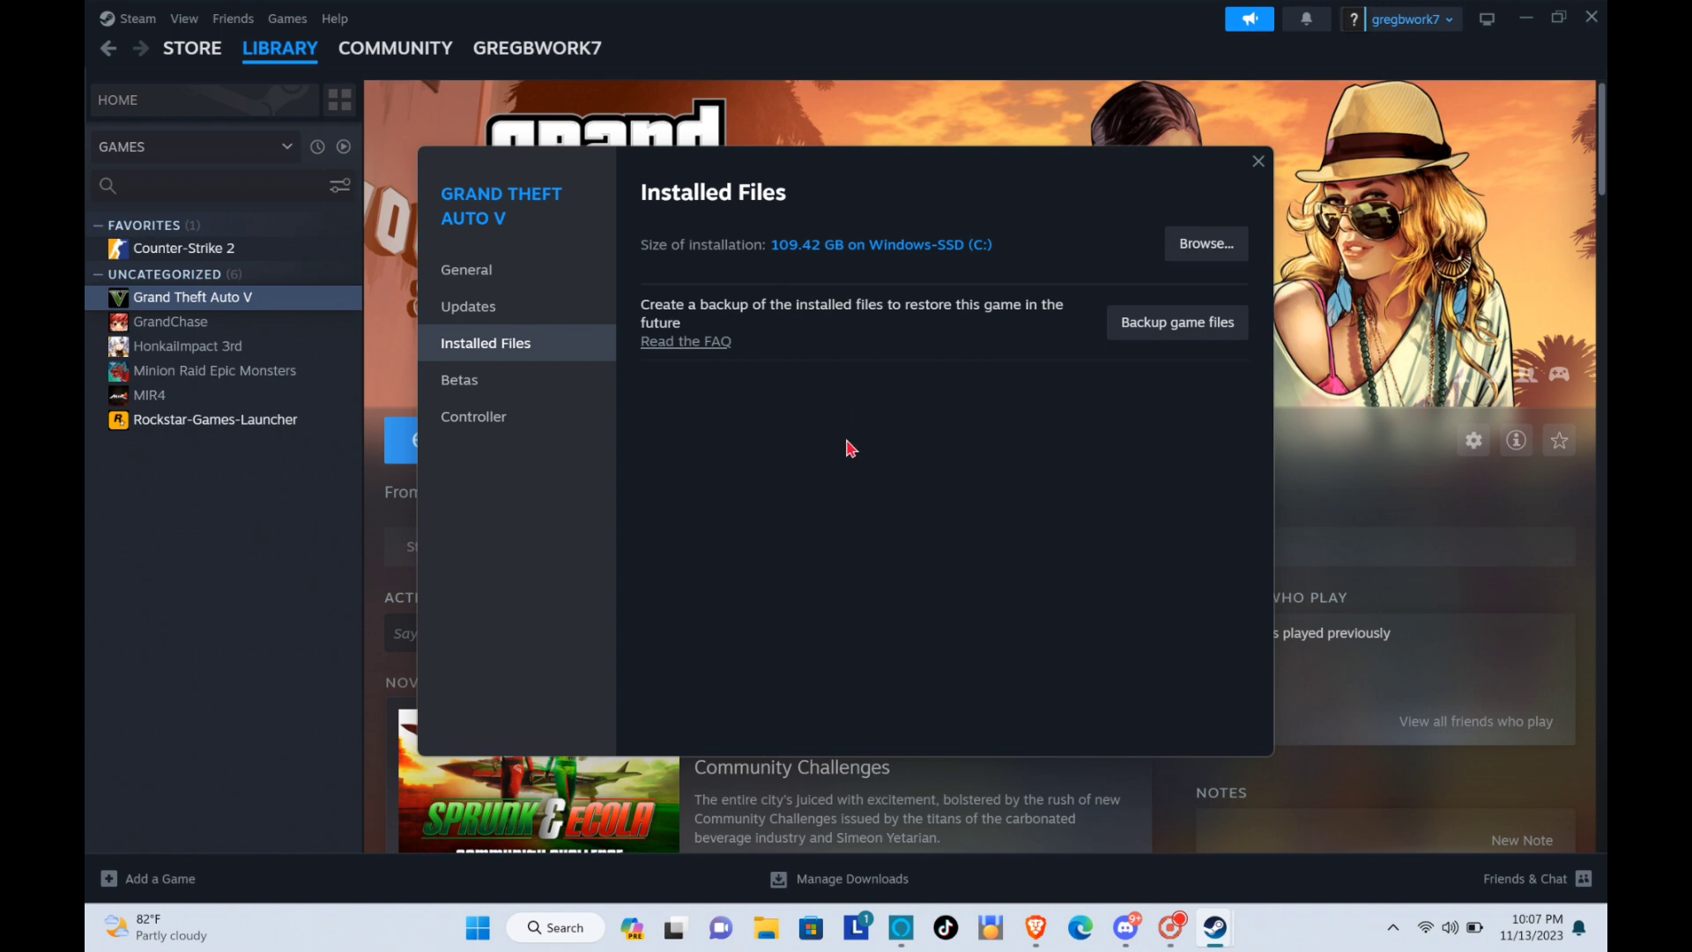
{"action": "mouse_move", "coordinate": [1238, 258]}
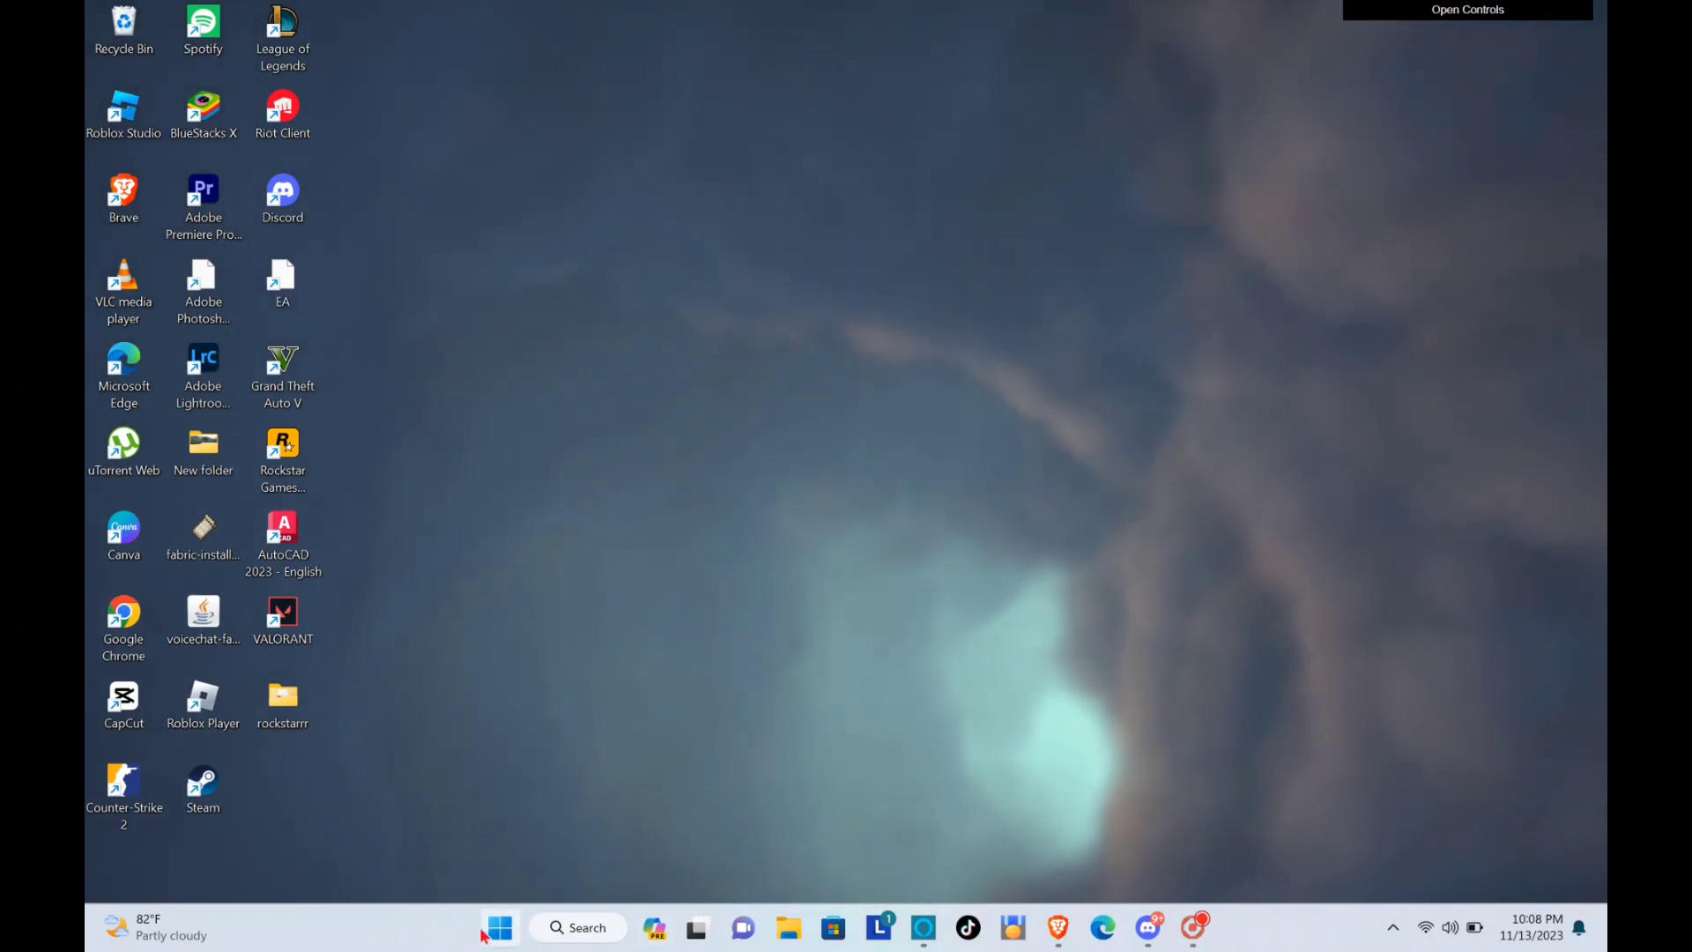
Open Task Manager and show the CPU details on the Performance page.
{"action": "right_click", "coordinate": [499, 927]}
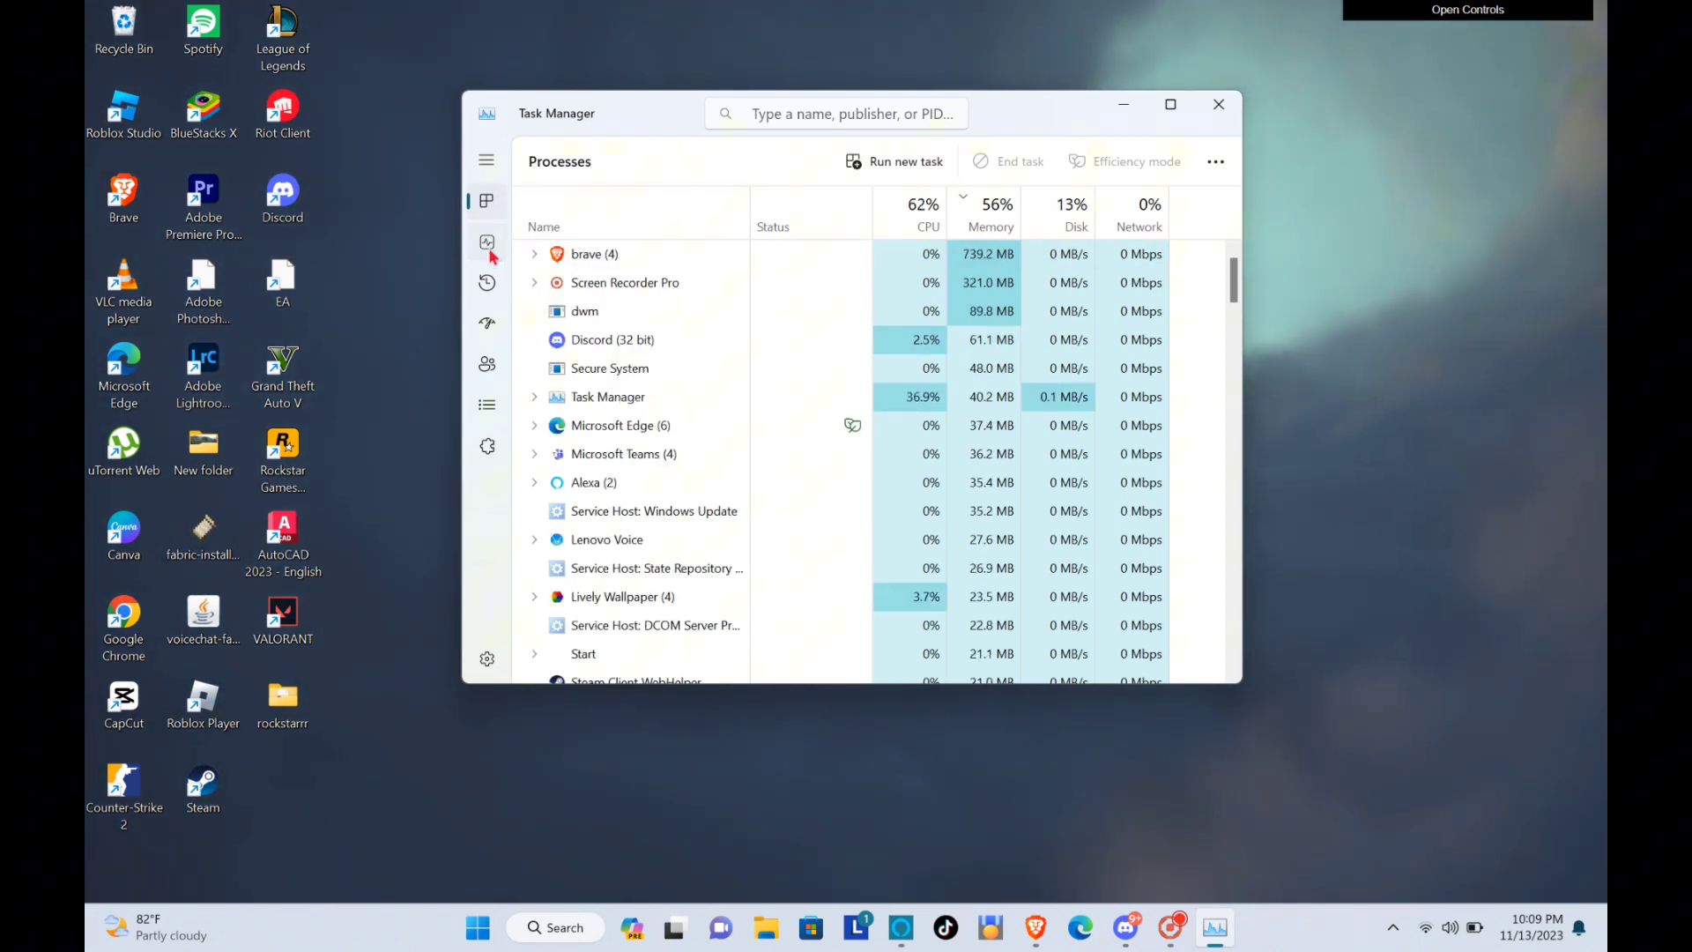
{"action": "left_click", "coordinate": [486, 242]}
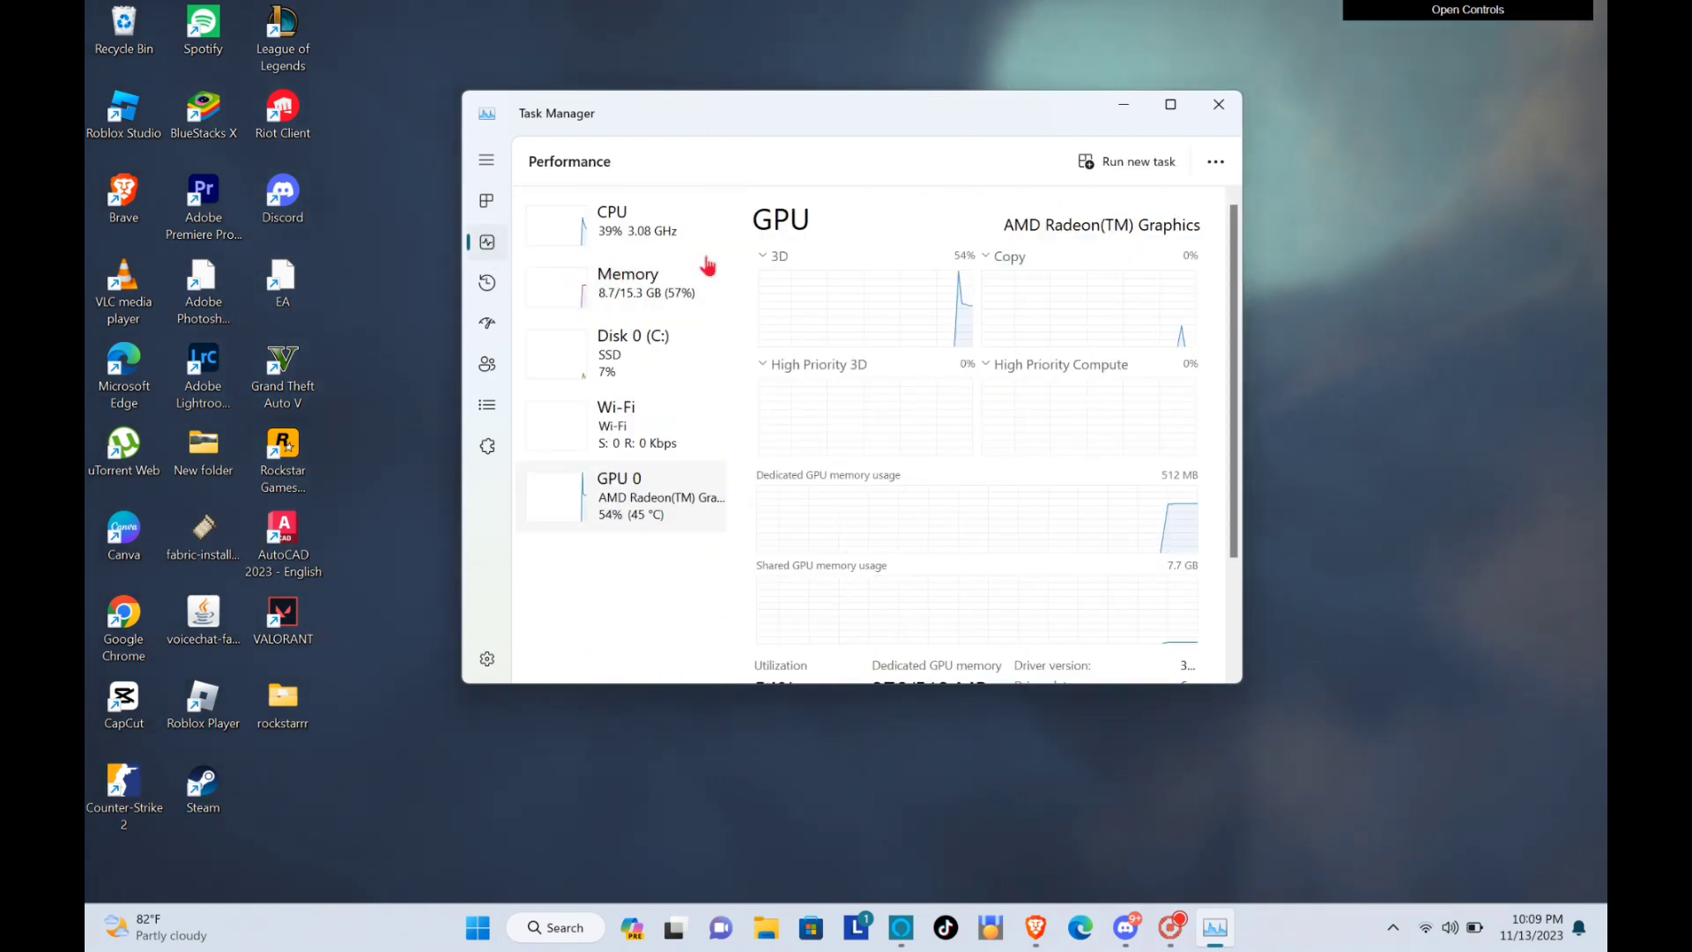
{"action": "left_click", "coordinate": [624, 225]}
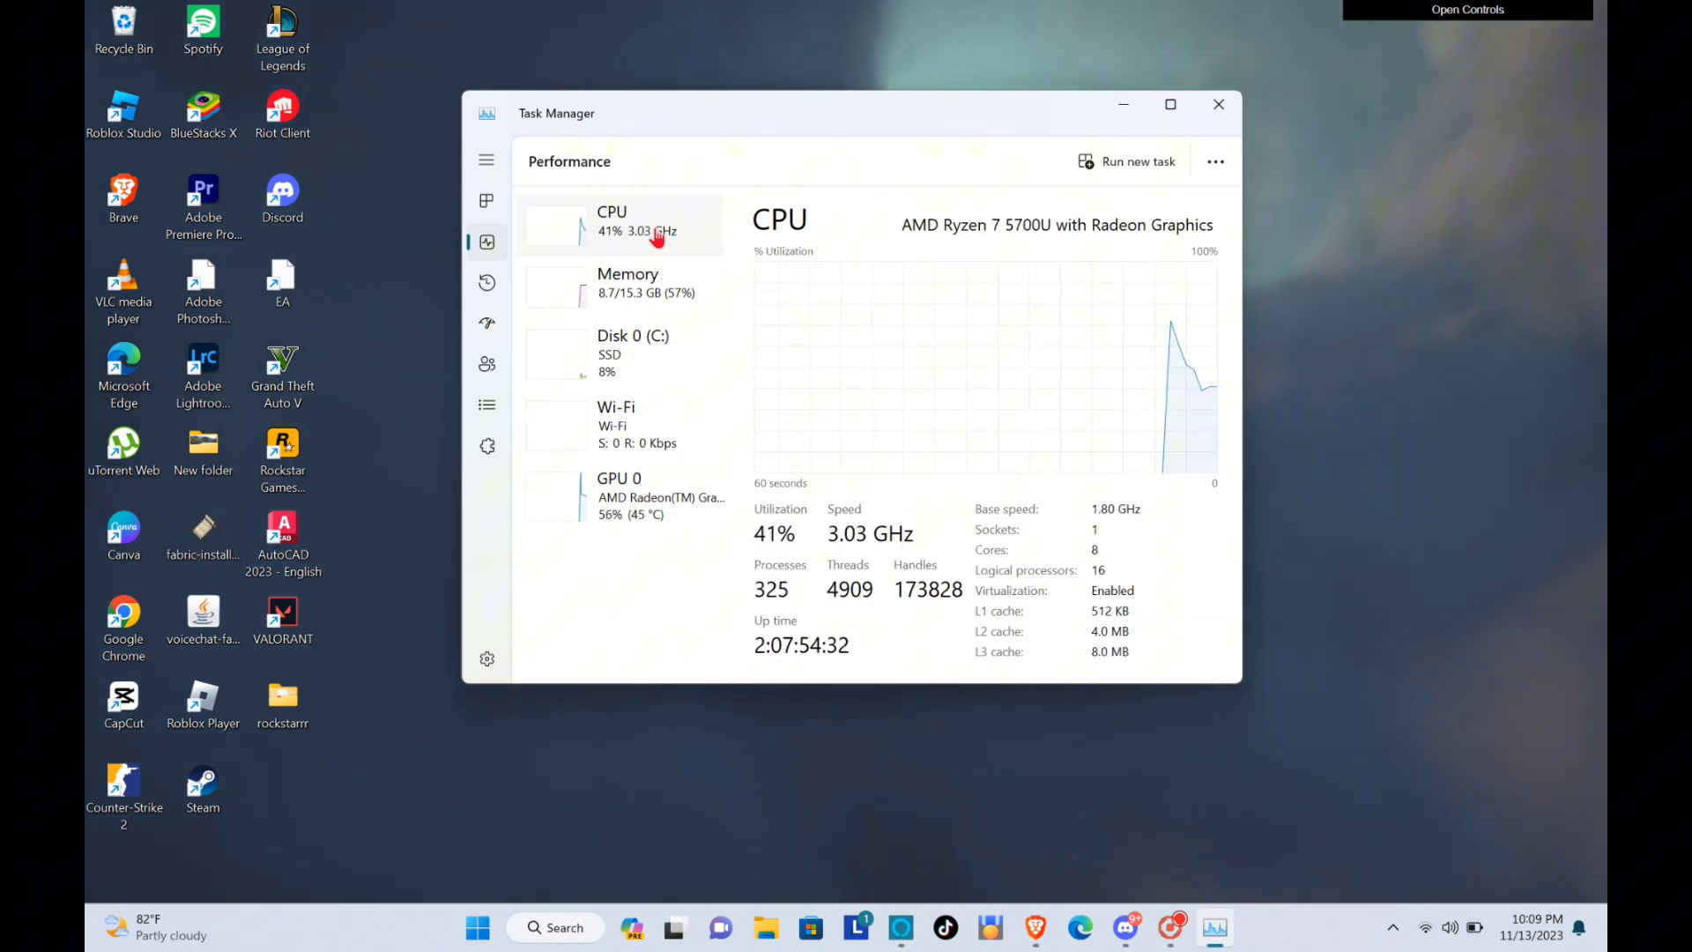